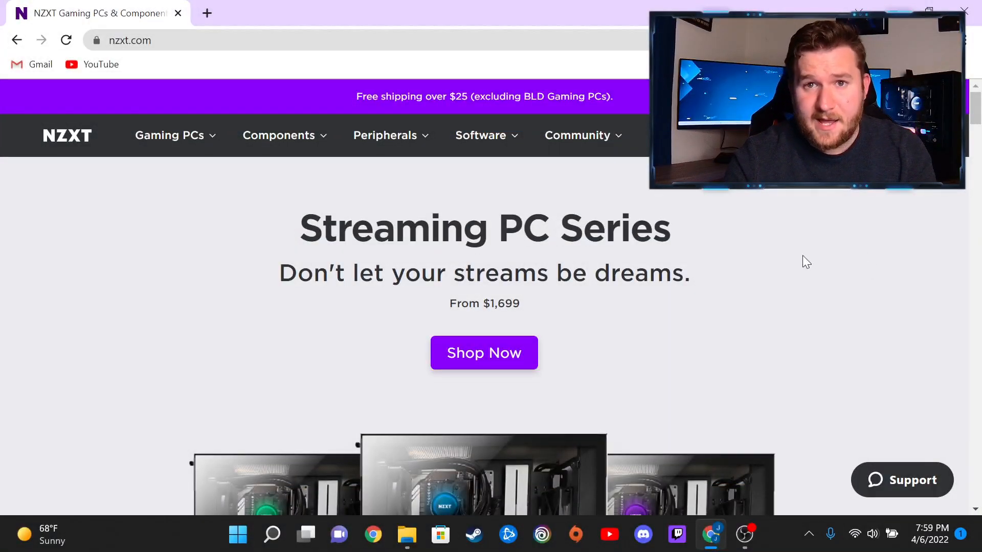
mouse_move(715, 227)
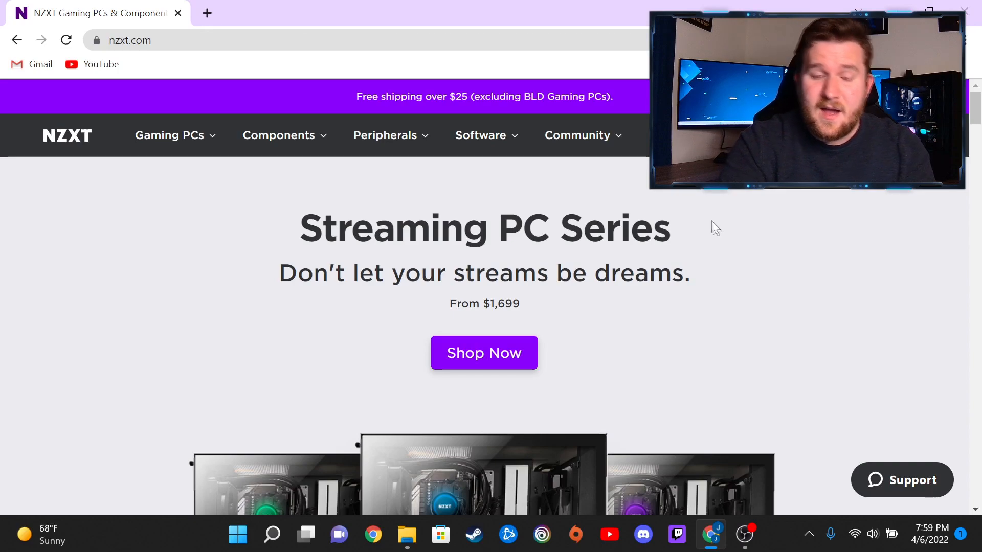
mouse_move(313, 190)
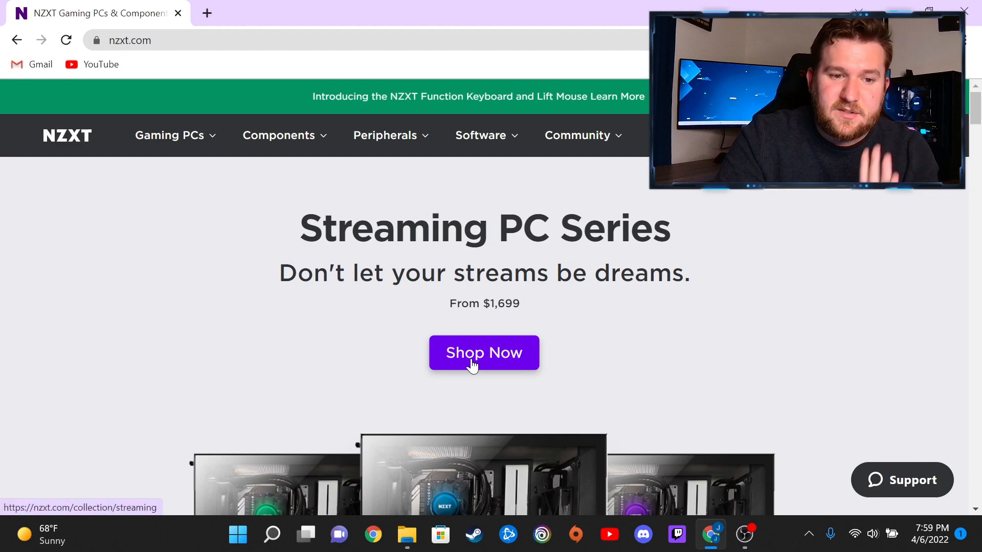
mouse_move(300, 220)
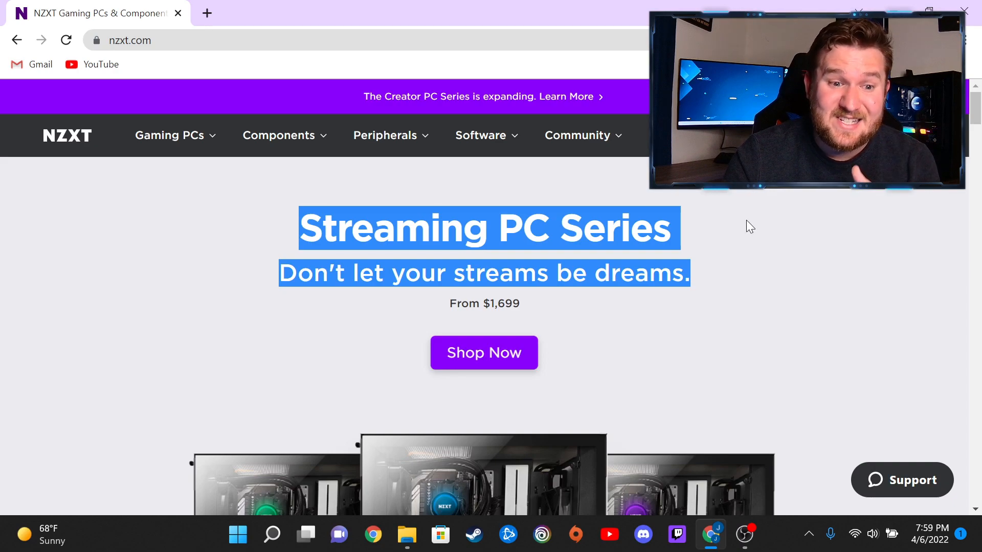
Go to the Streaming PC Series collection via the Gaming PCs menu.
left_click(461, 303)
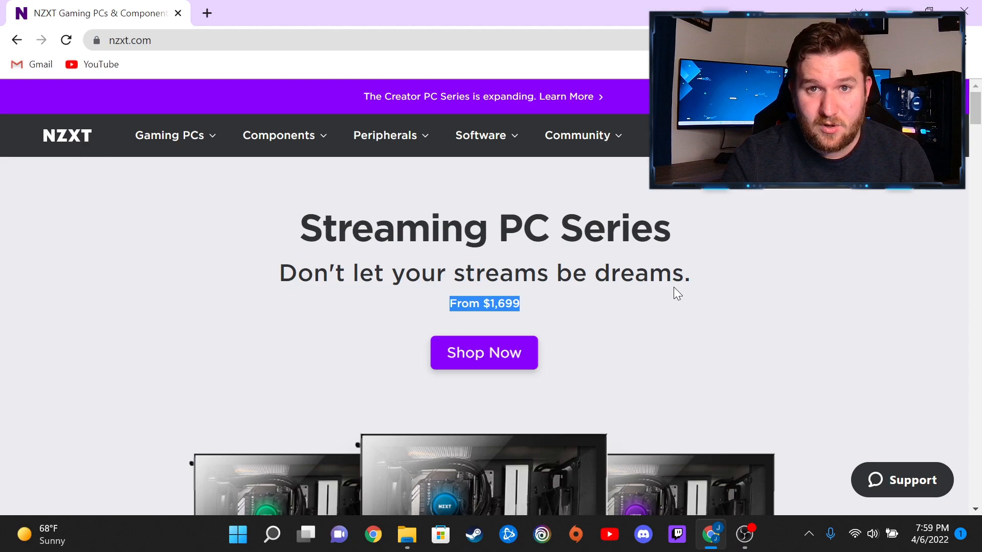
mouse_move(836, 334)
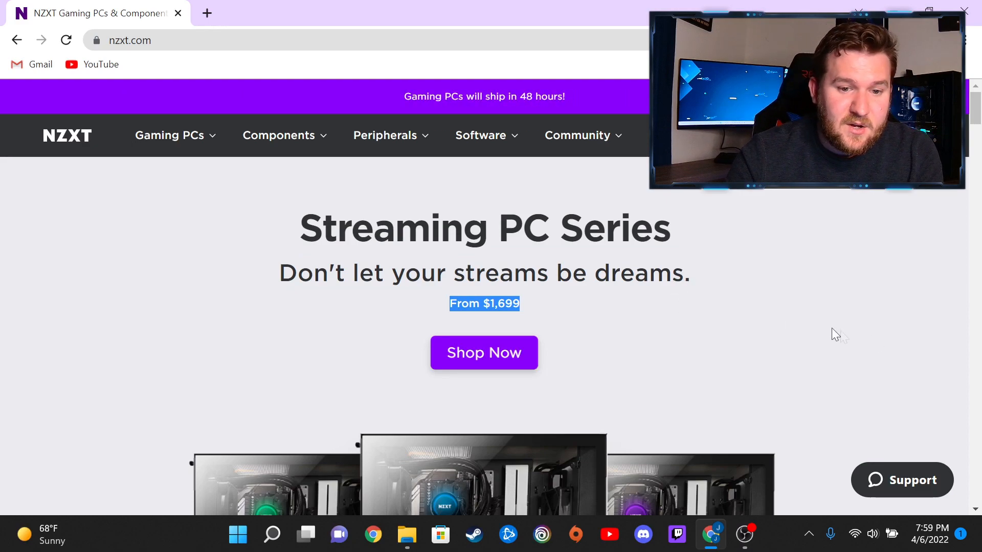
scroll("down", 3)
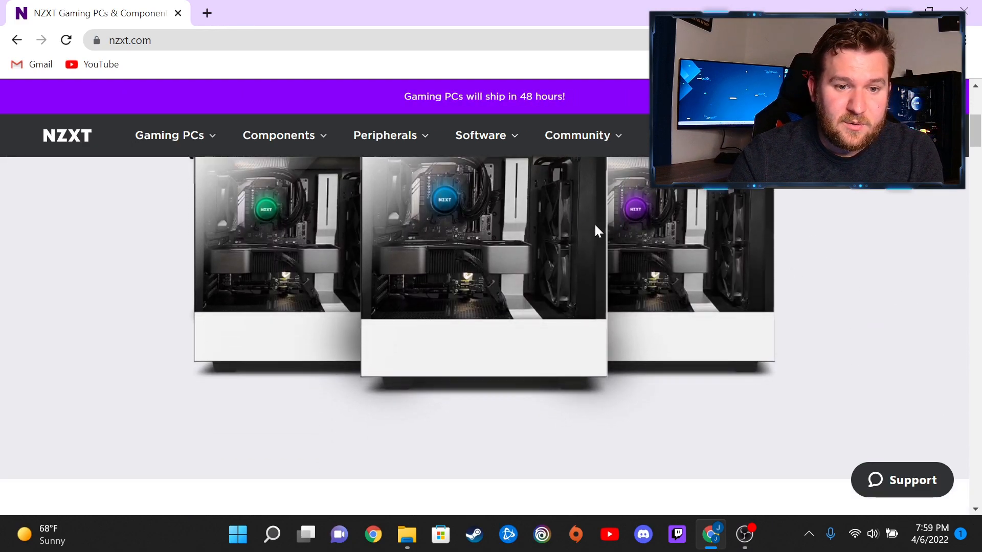
scroll("up", 3)
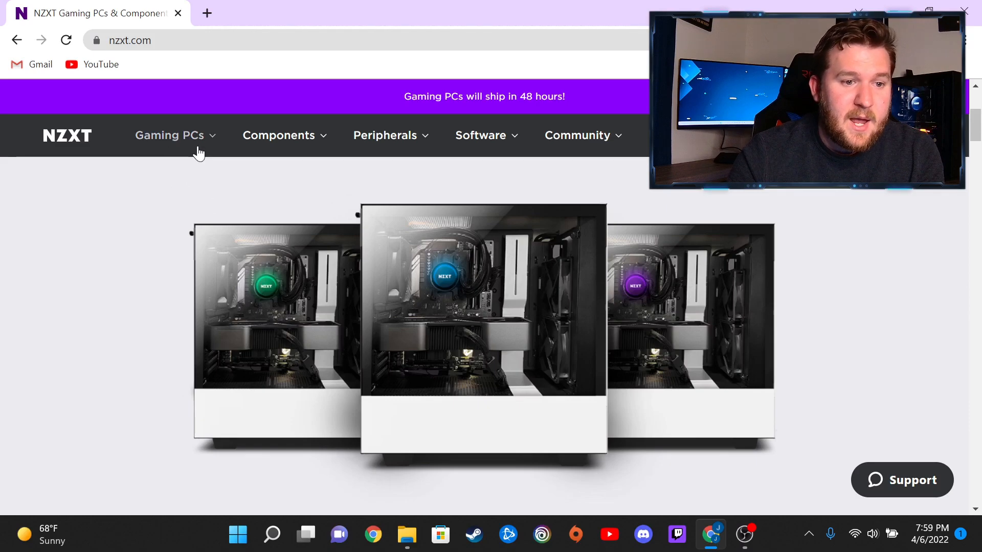
left_click(170, 135)
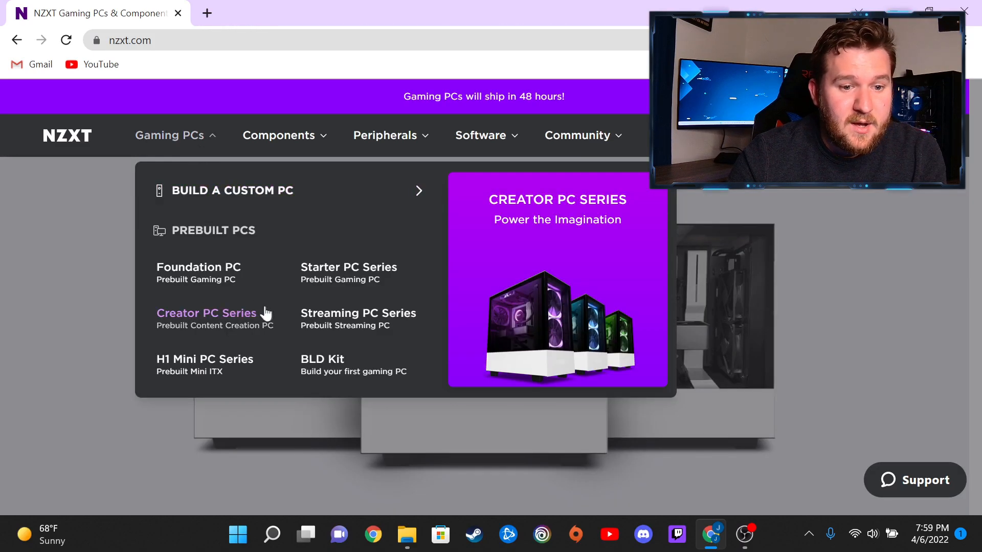
mouse_move(357, 313)
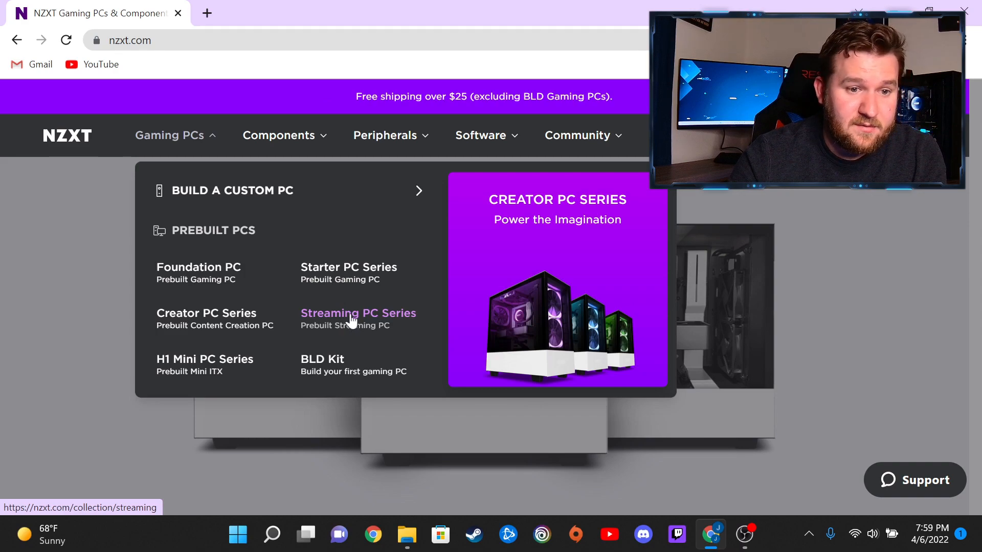
left_click(358, 313)
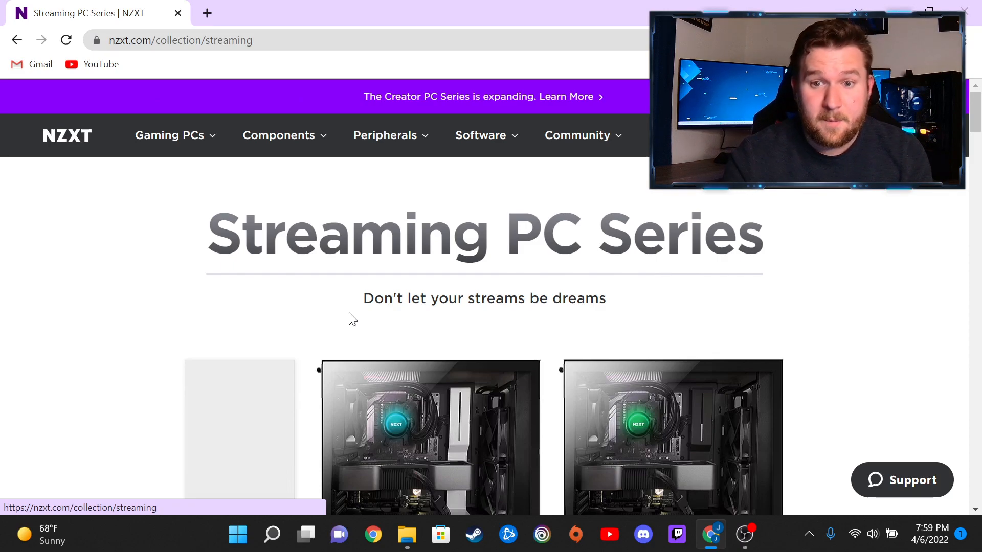
Browse the collection's Streaming PC ($1,699), Plus ($1,899) and Pro ($2,699) listings.
scroll("down", 3)
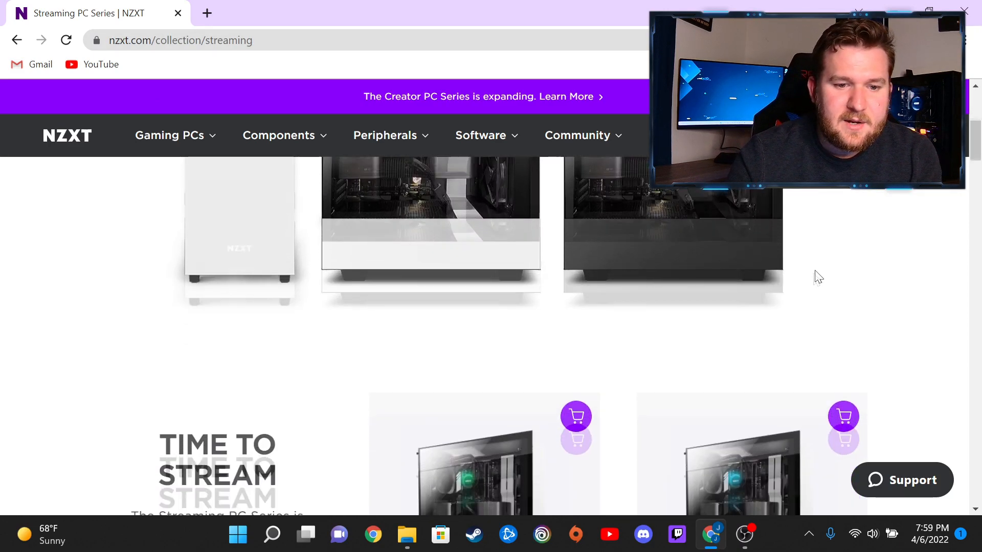
scroll("down", 3)
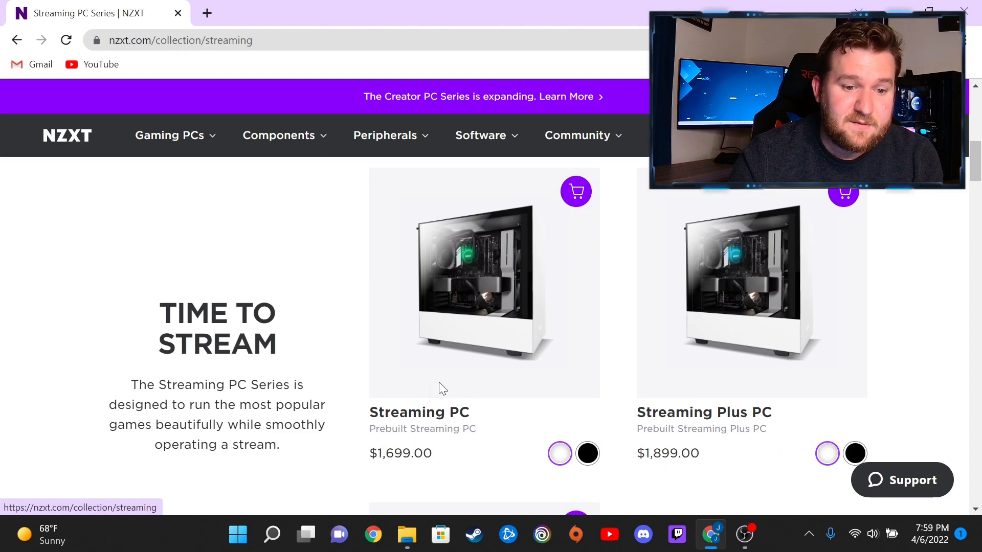
mouse_move(875, 281)
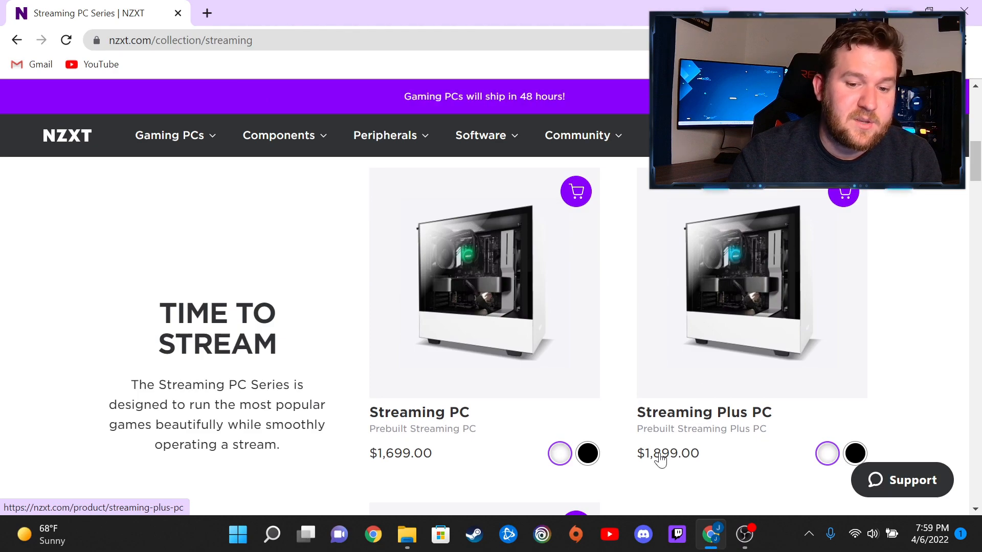
mouse_move(656, 441)
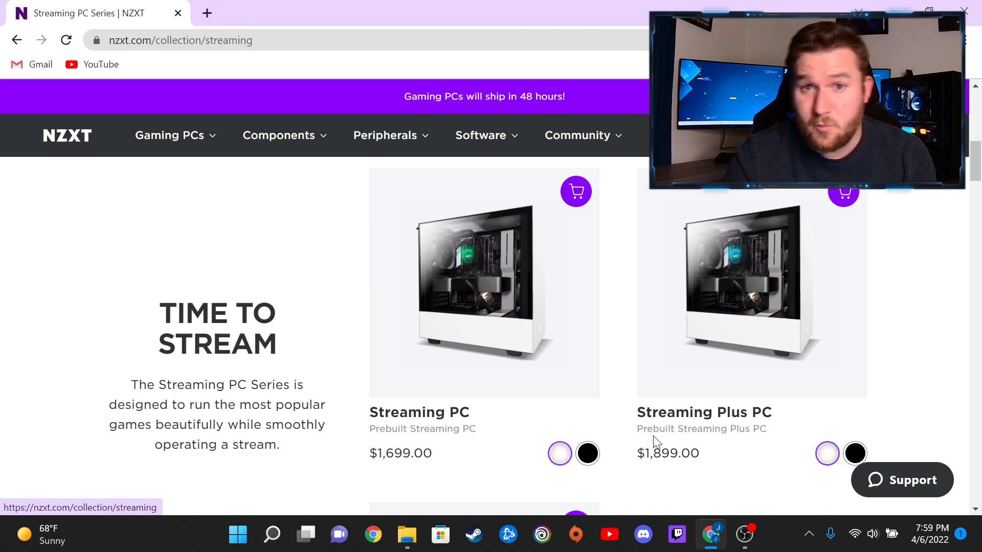
mouse_move(906, 453)
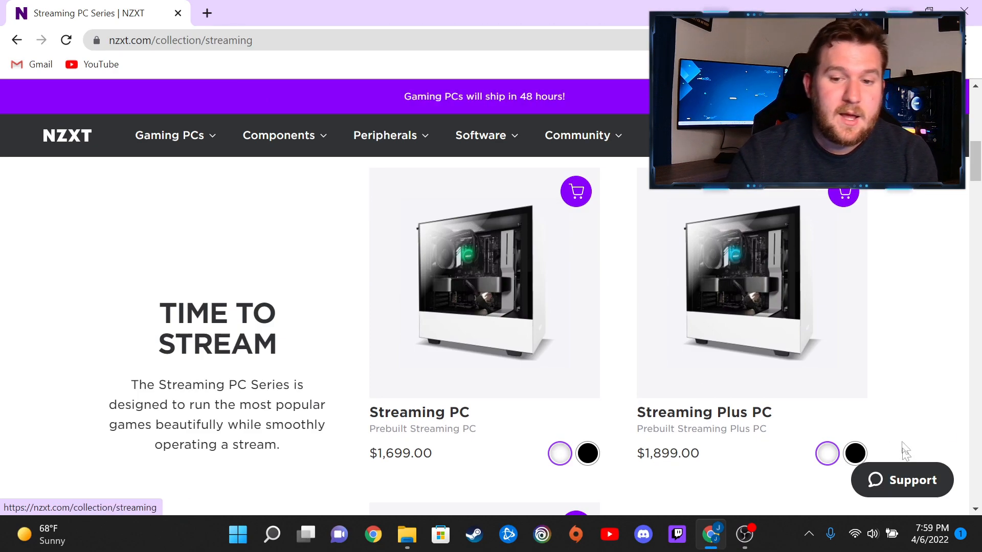
scroll("down", 3)
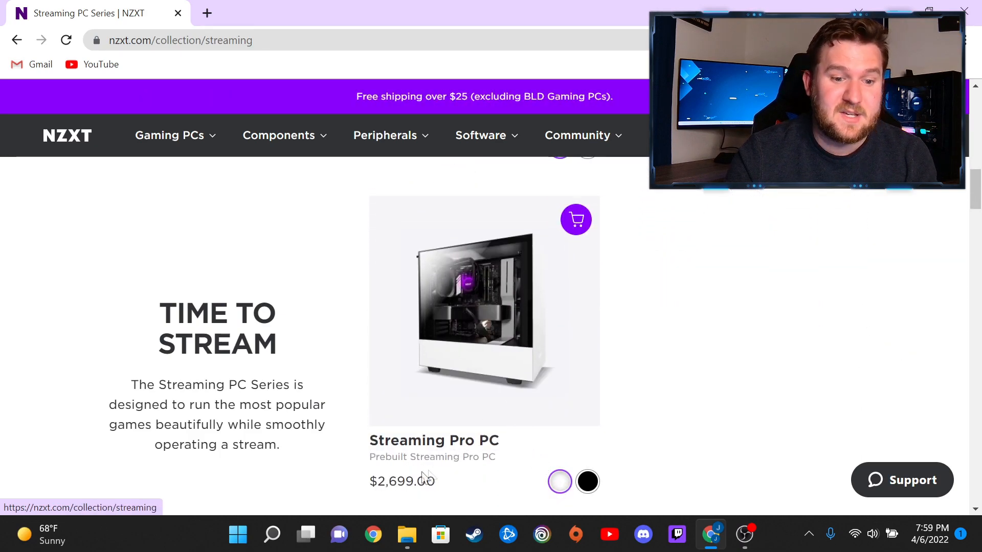
mouse_move(927, 332)
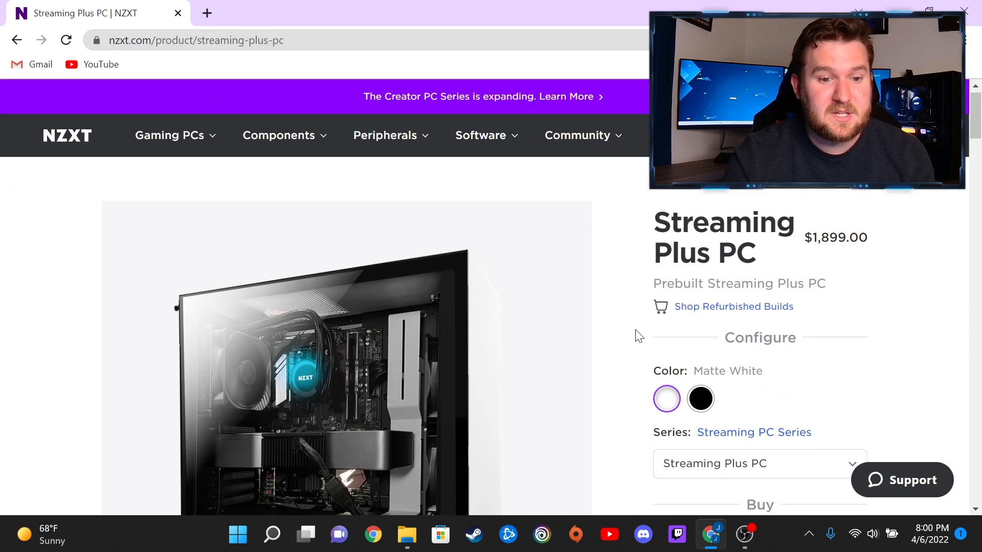
Choose the Matte Black swatch and view the Details about the GeForce RTX card.
left_click(701, 399)
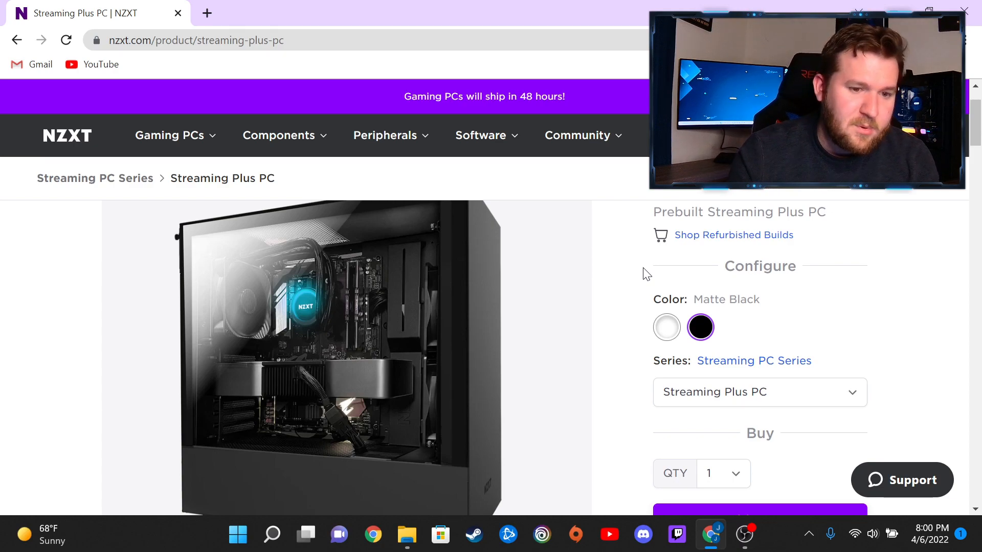
mouse_move(616, 322)
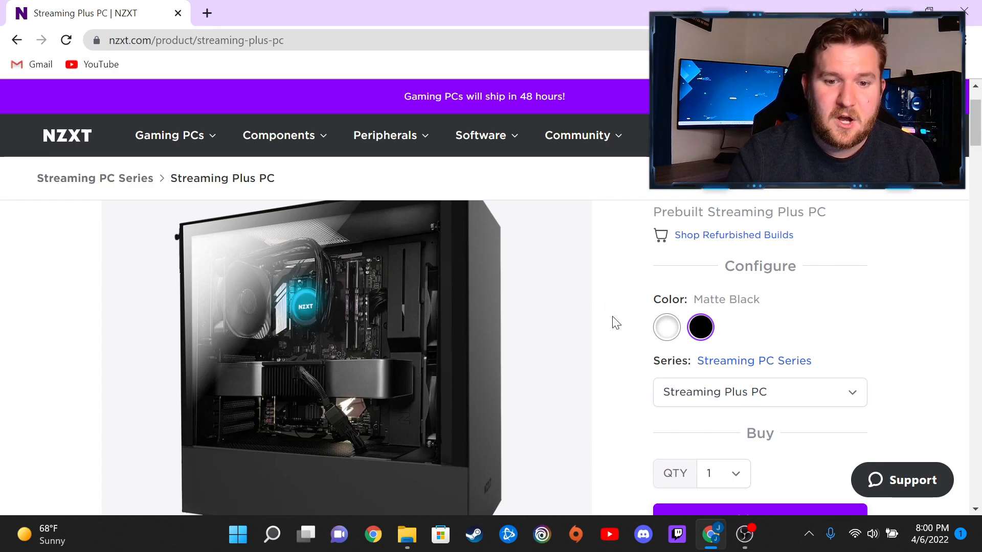
scroll("down", 3)
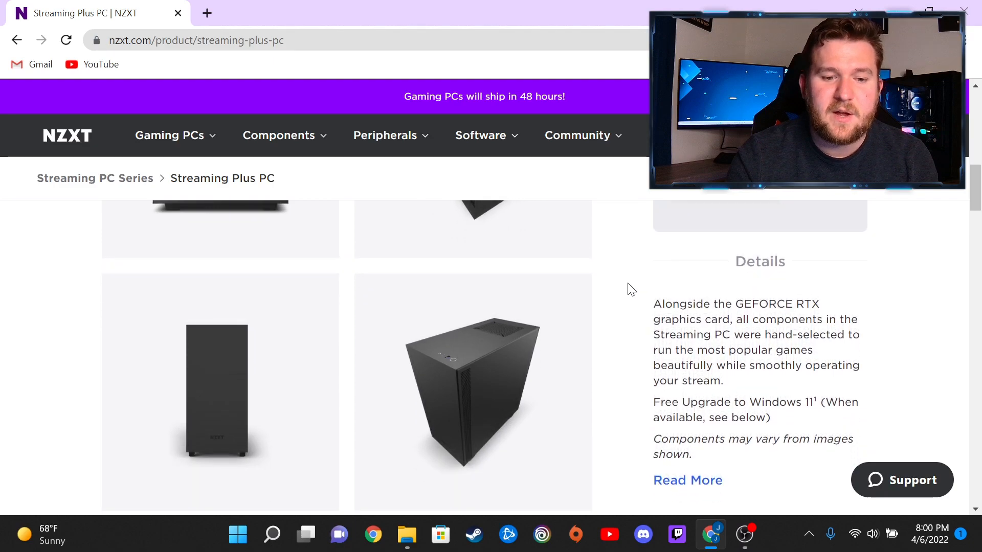
scroll("down", 3)
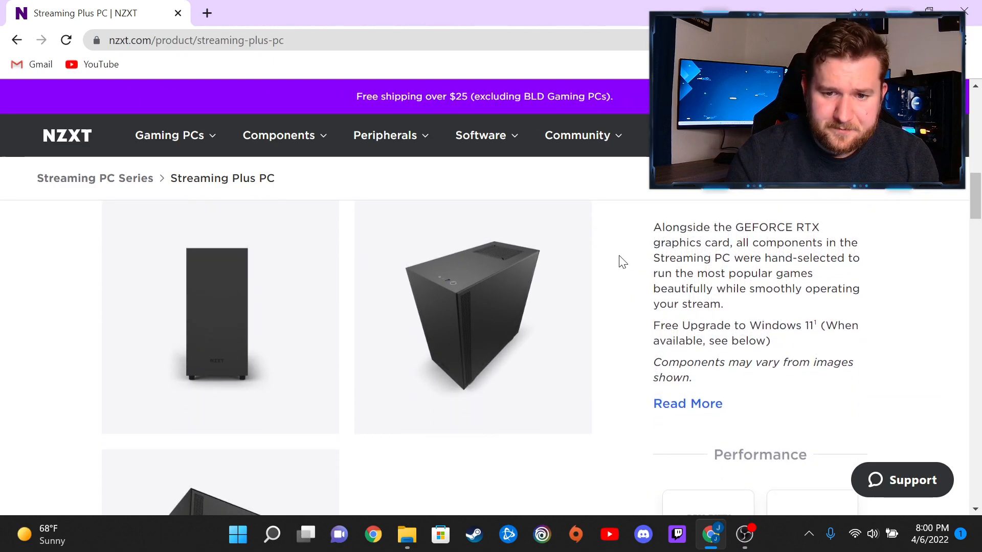
mouse_move(663, 331)
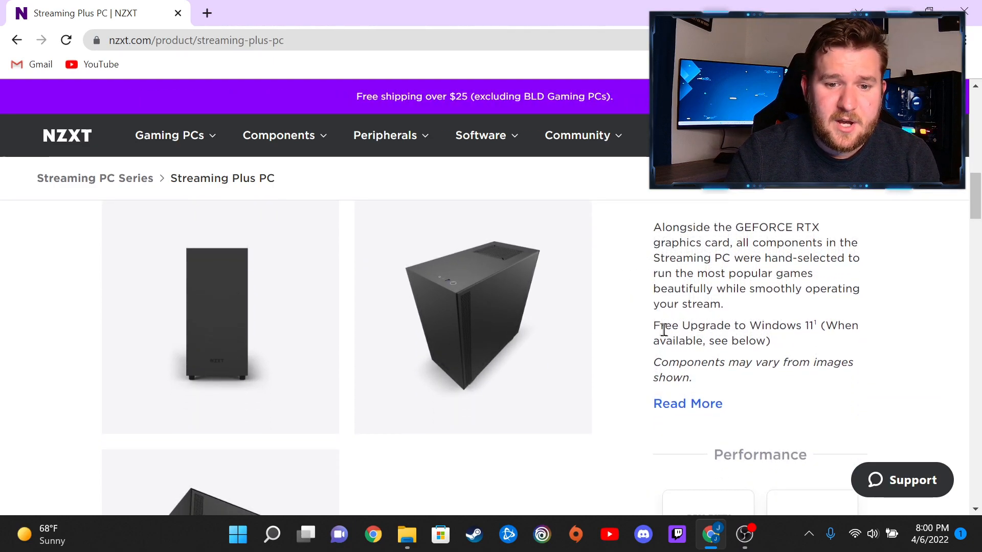
double_click(689, 325)
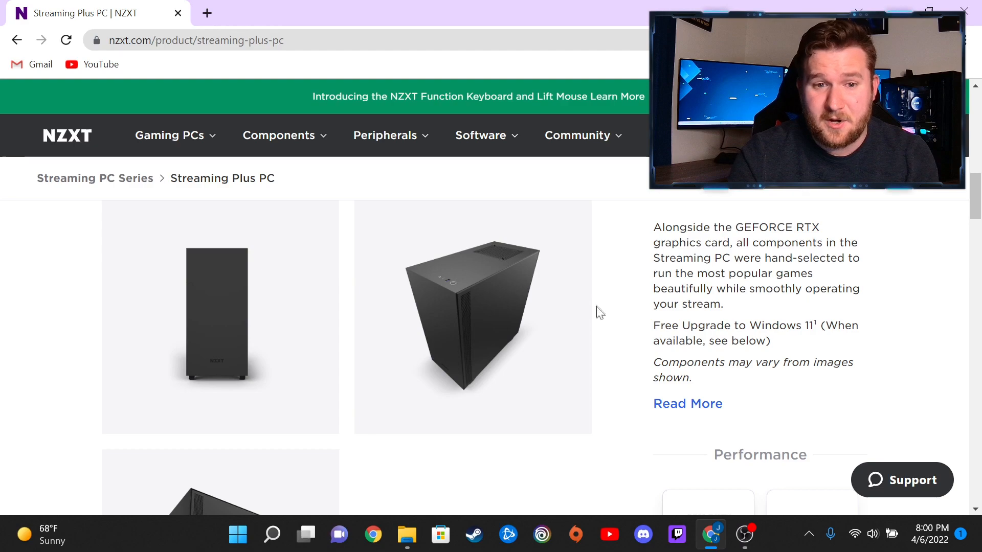
Show 1440 FPS estimates under Performance: 120, 153, 389 and 90 FPS.
scroll("down", 3)
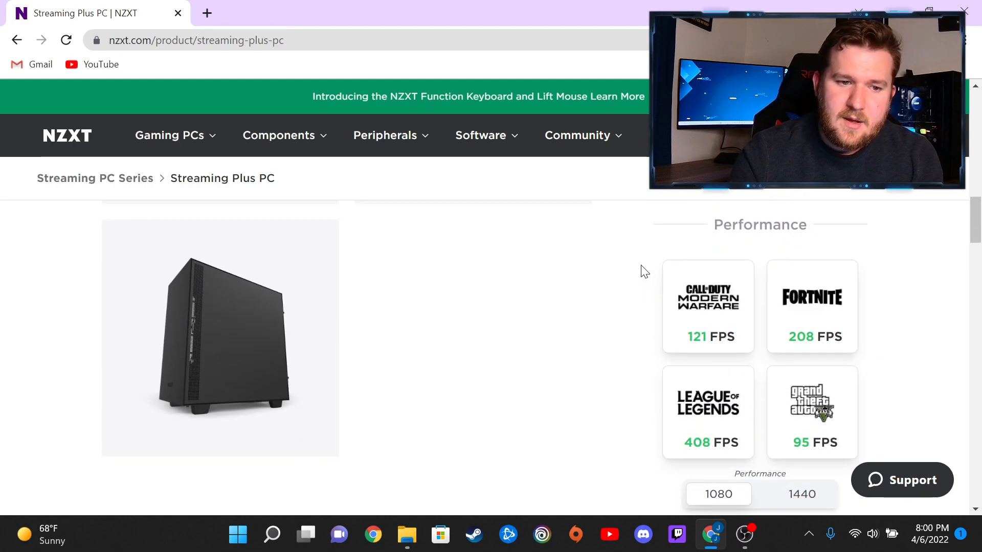
mouse_move(628, 270)
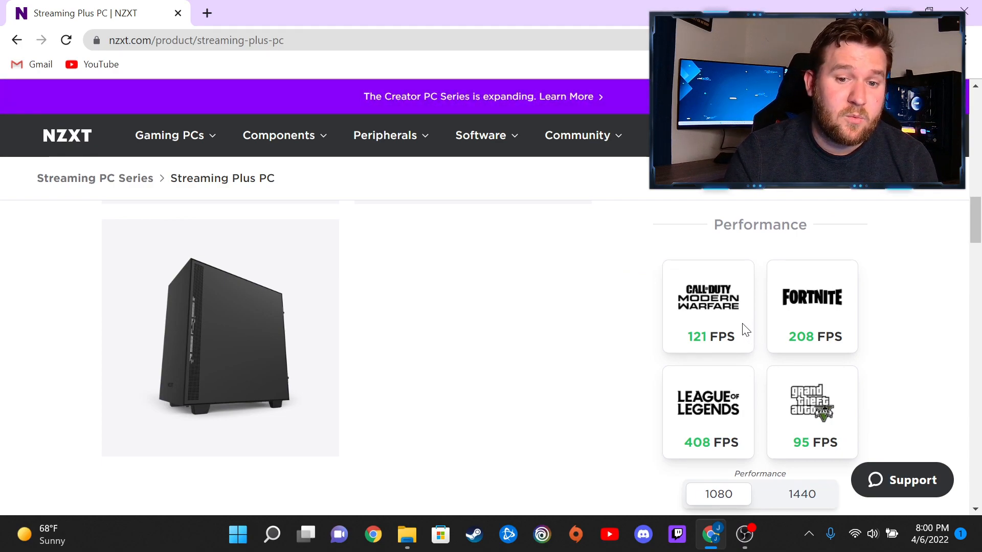
mouse_move(820, 324)
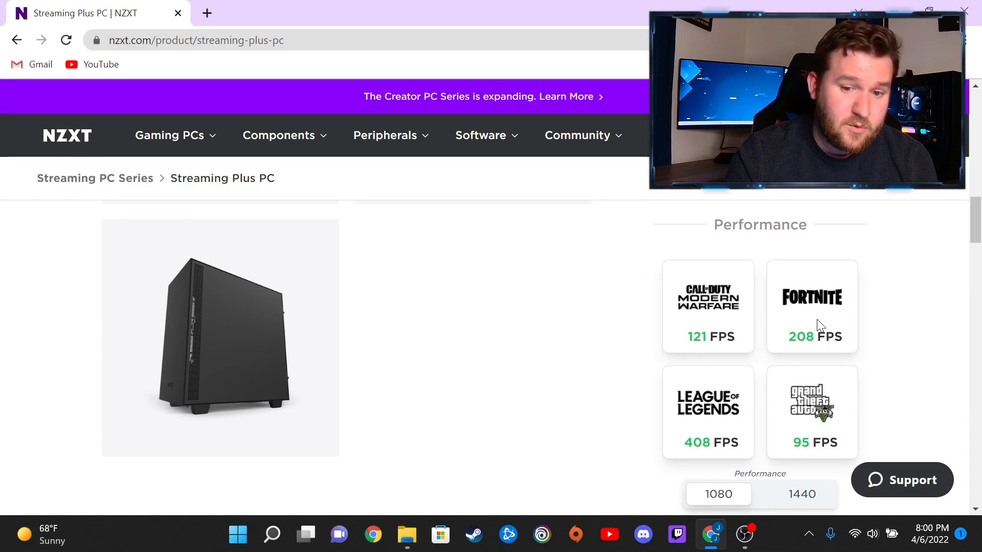
mouse_move(760, 425)
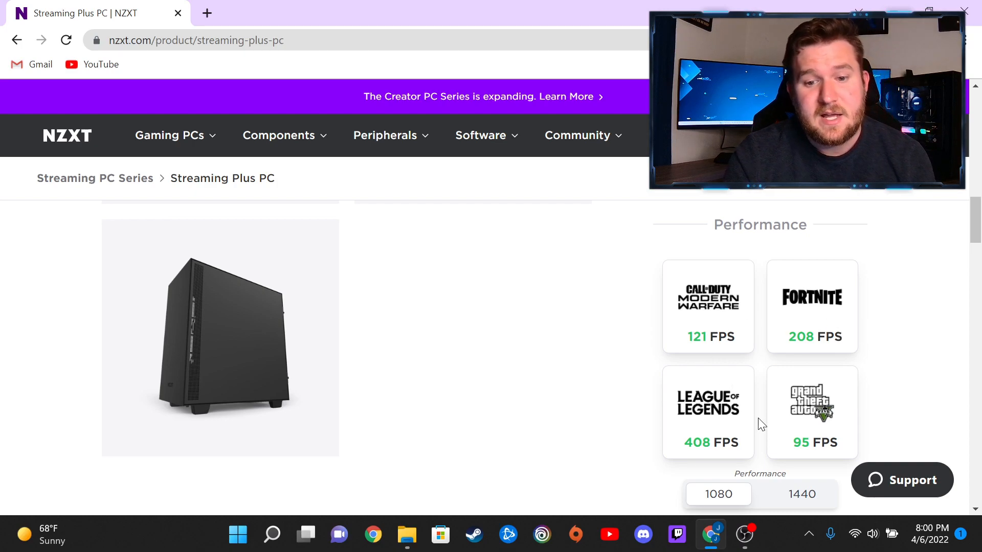
mouse_move(743, 418)
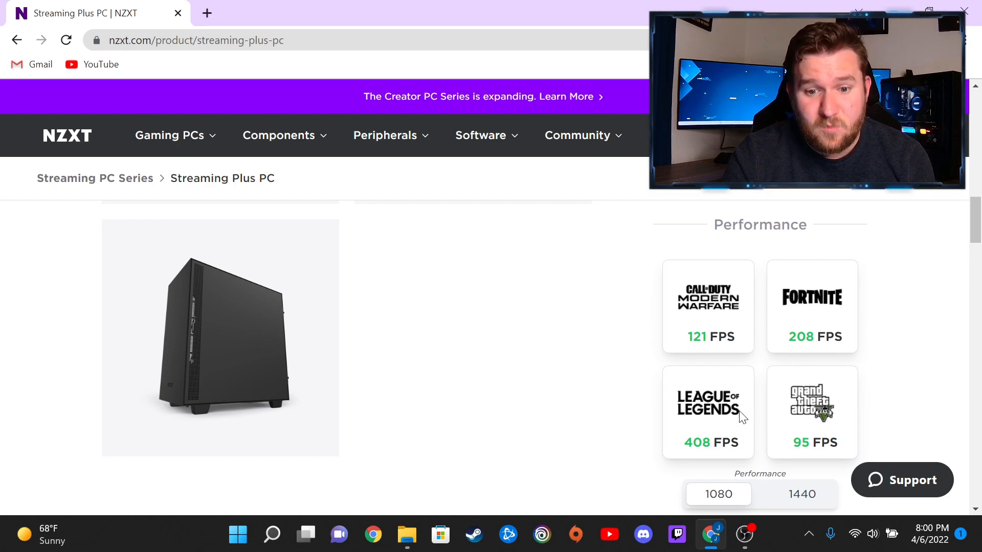
mouse_move(742, 403)
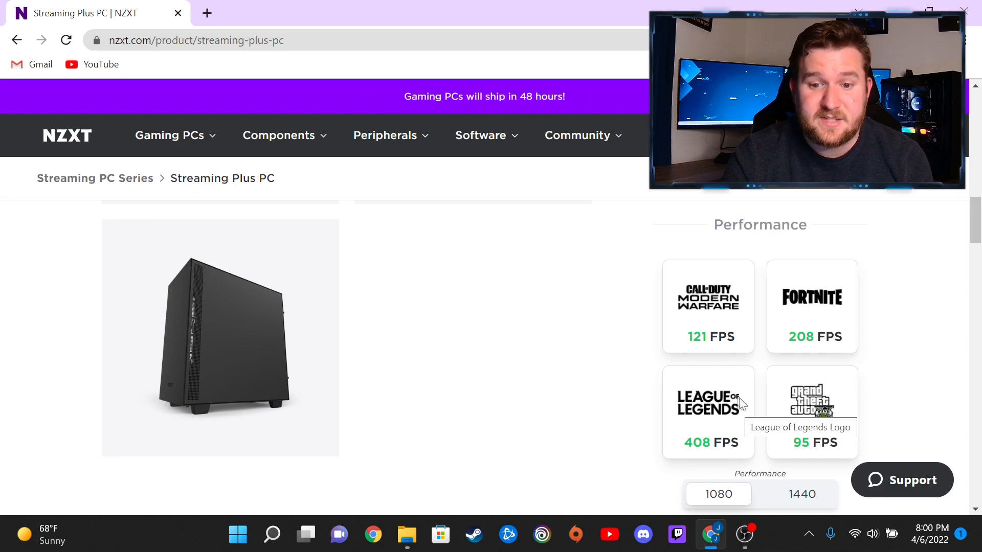
mouse_move(880, 357)
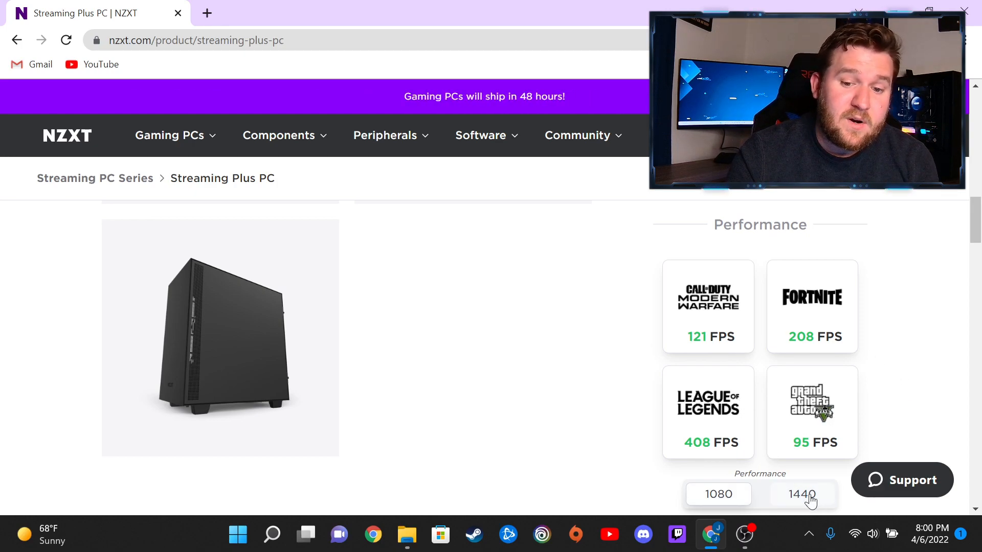
left_click(801, 494)
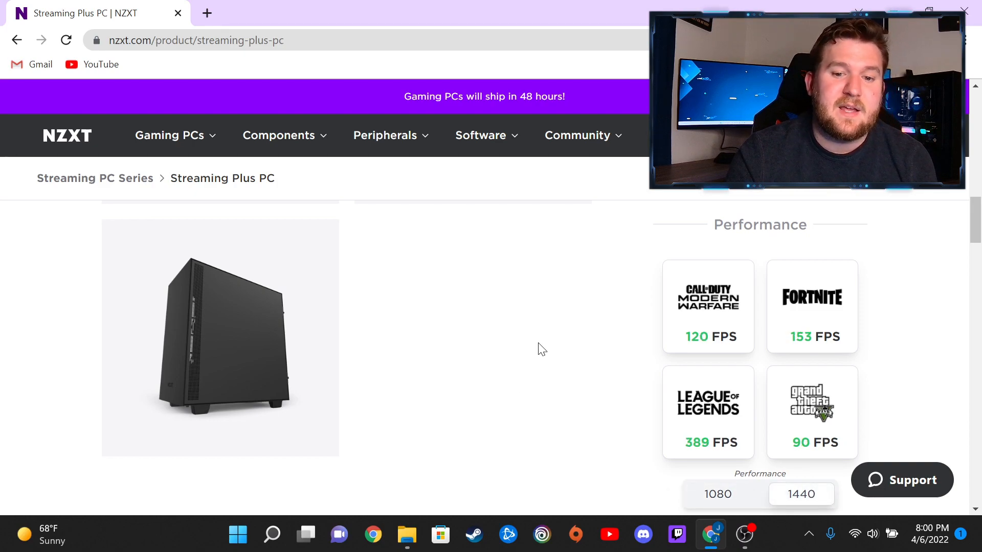
mouse_move(659, 348)
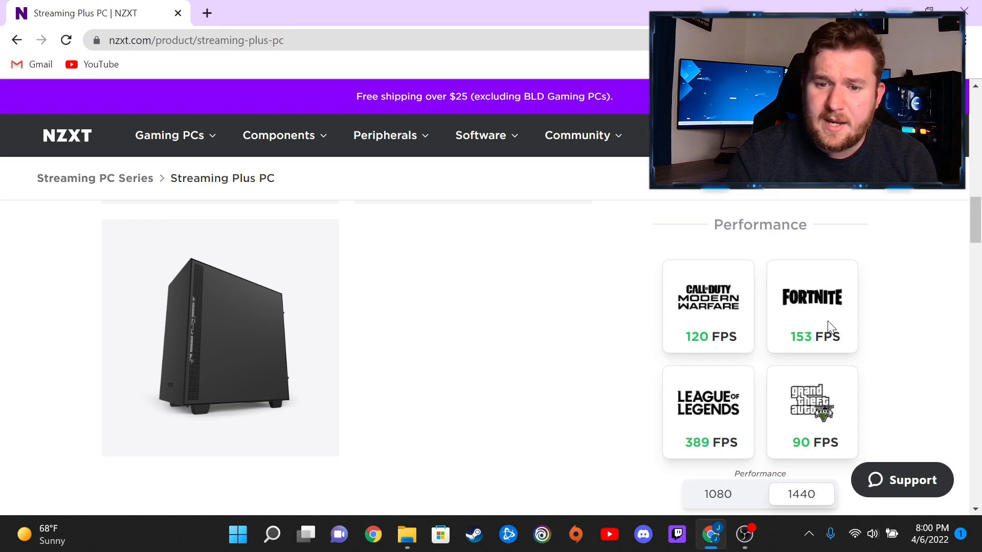
mouse_move(739, 427)
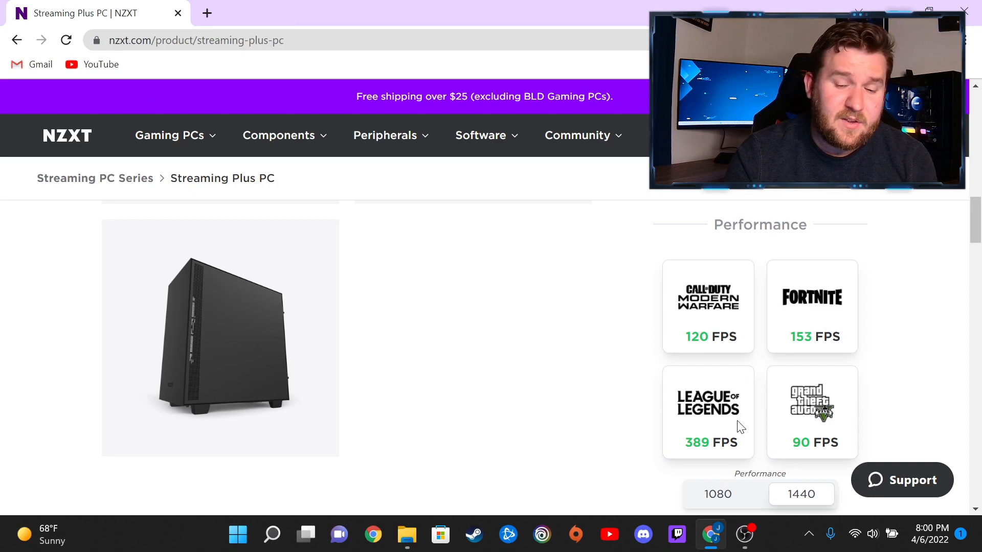
mouse_move(784, 392)
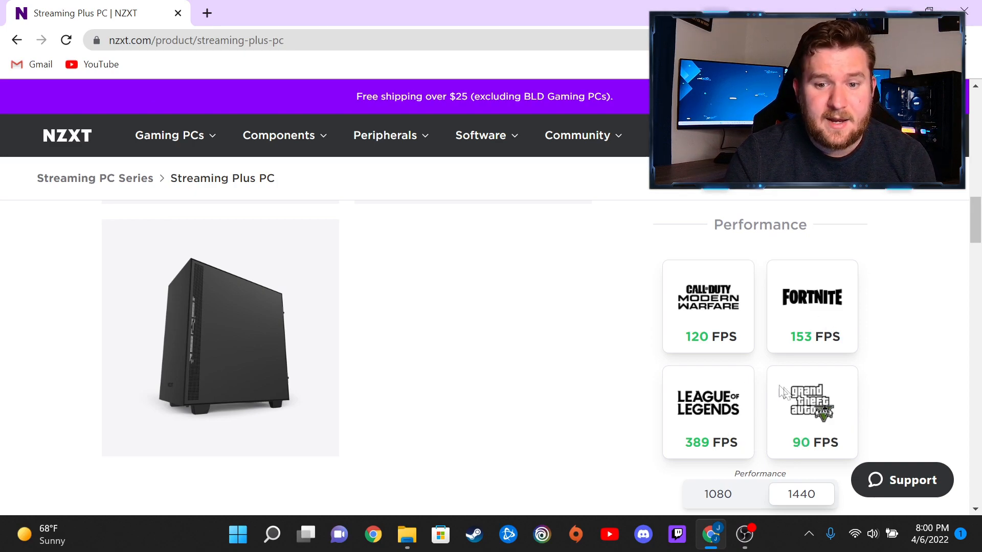
mouse_move(657, 302)
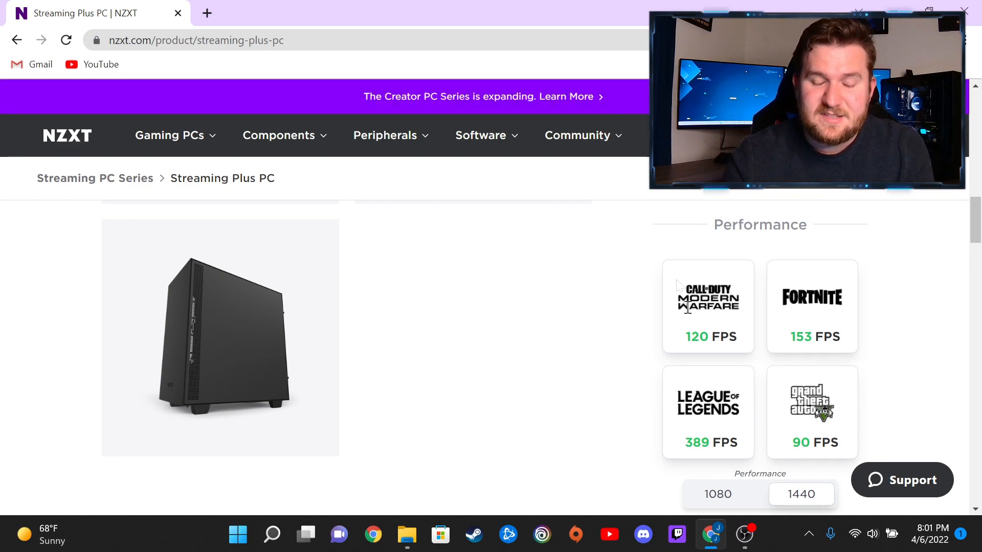
scroll("down", 3)
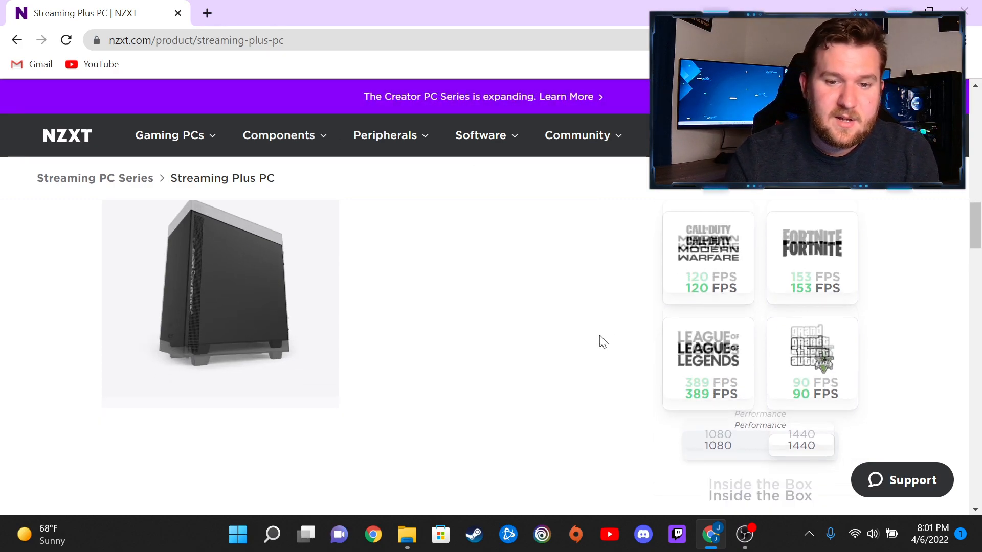
Show Tech Specs (Ryzen 7 5800X, RTX 3070 Ti, 16 GB, 1 TB) with key specs deselected.
scroll("down", 3)
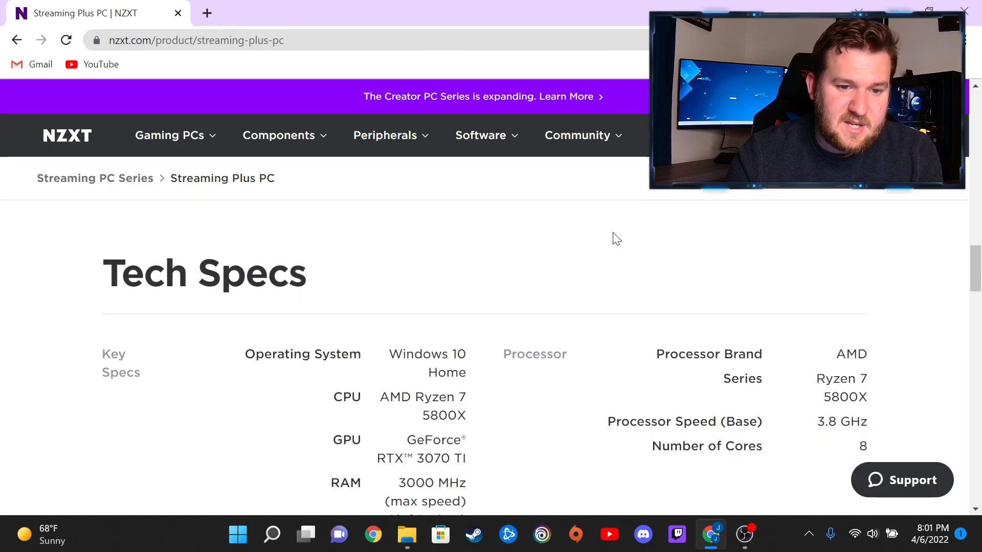
scroll("down", 3)
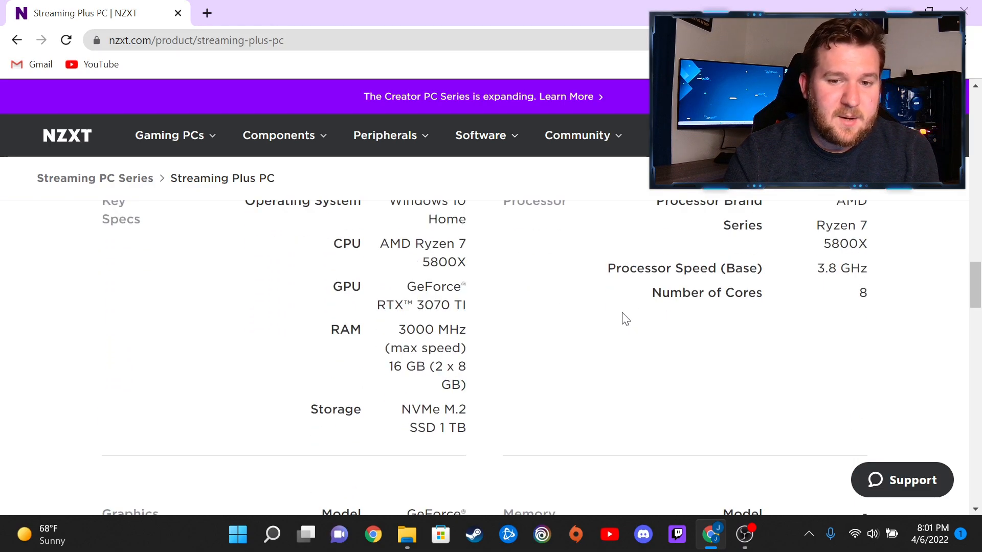
scroll("up", 3)
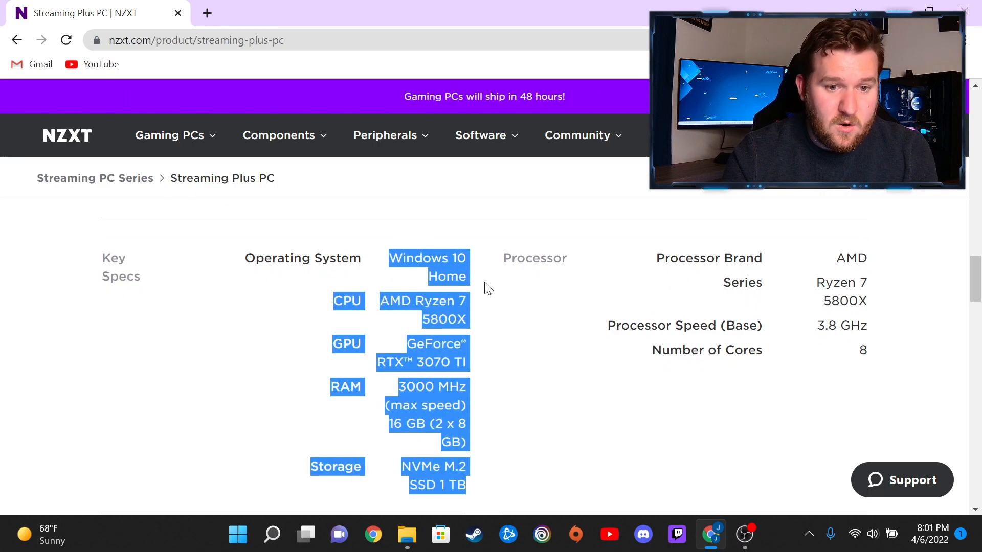
left_click(407, 309)
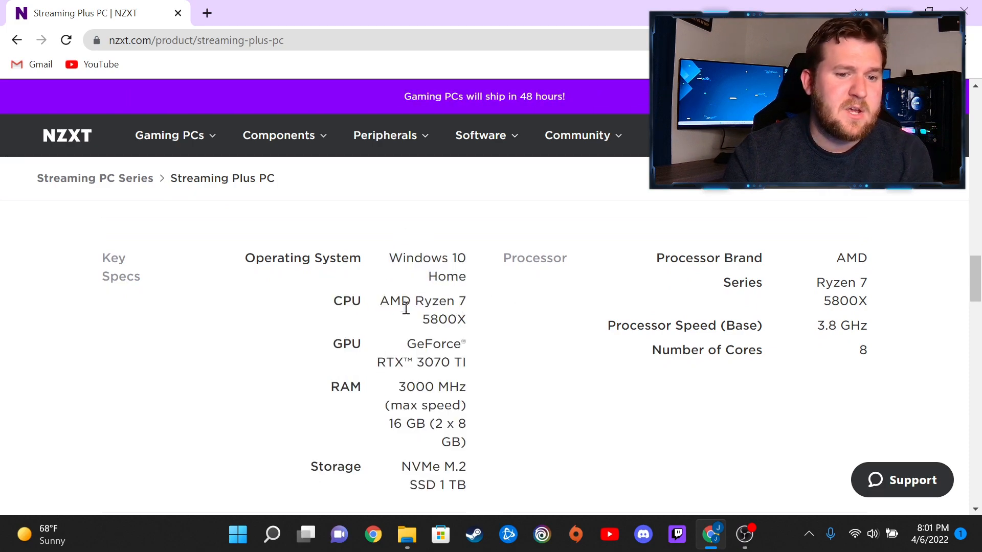
mouse_move(475, 316)
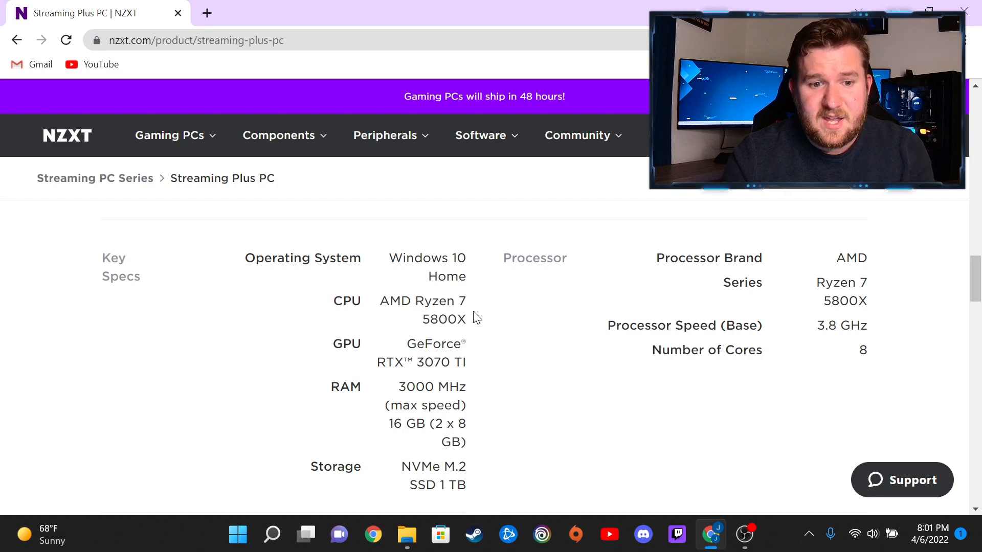
mouse_move(859, 354)
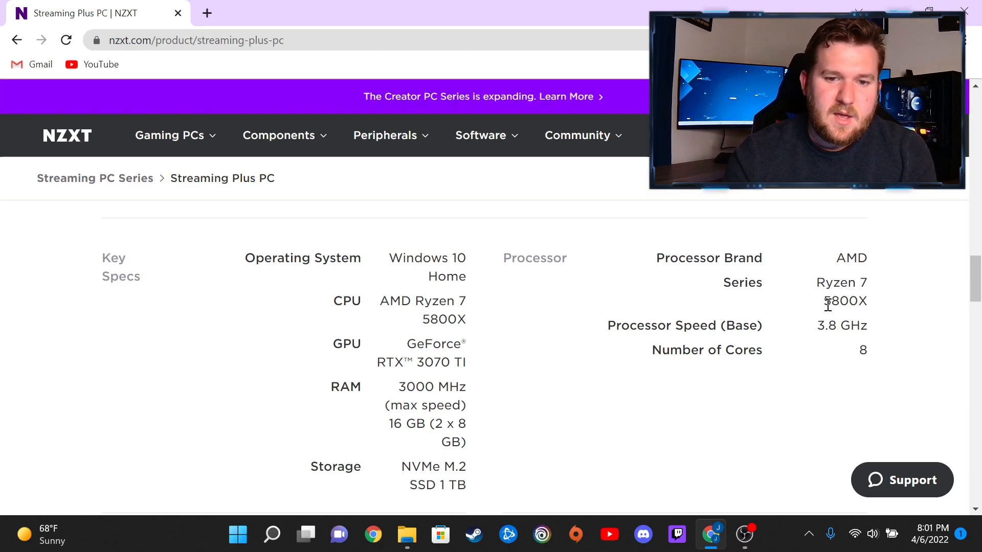
mouse_move(574, 227)
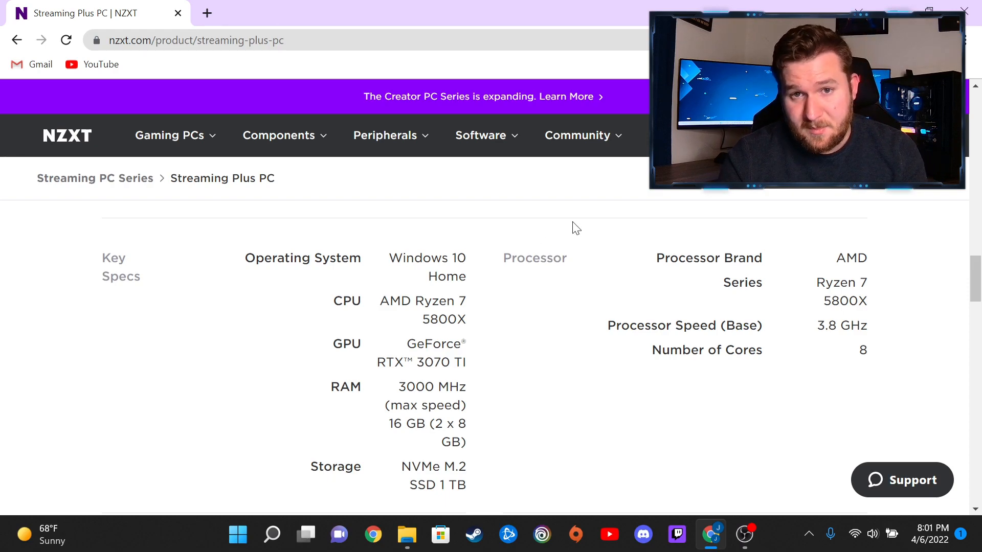
mouse_move(611, 300)
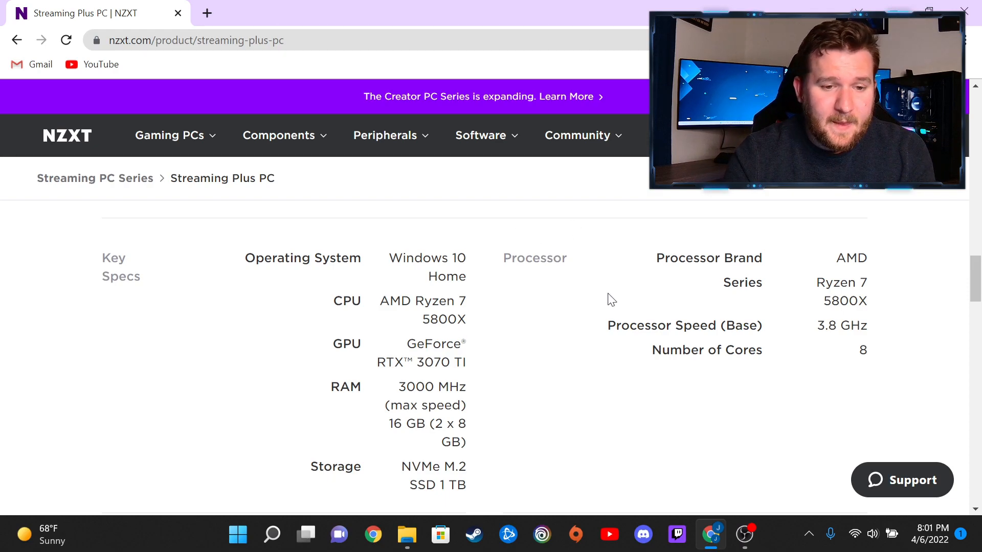
mouse_move(529, 340)
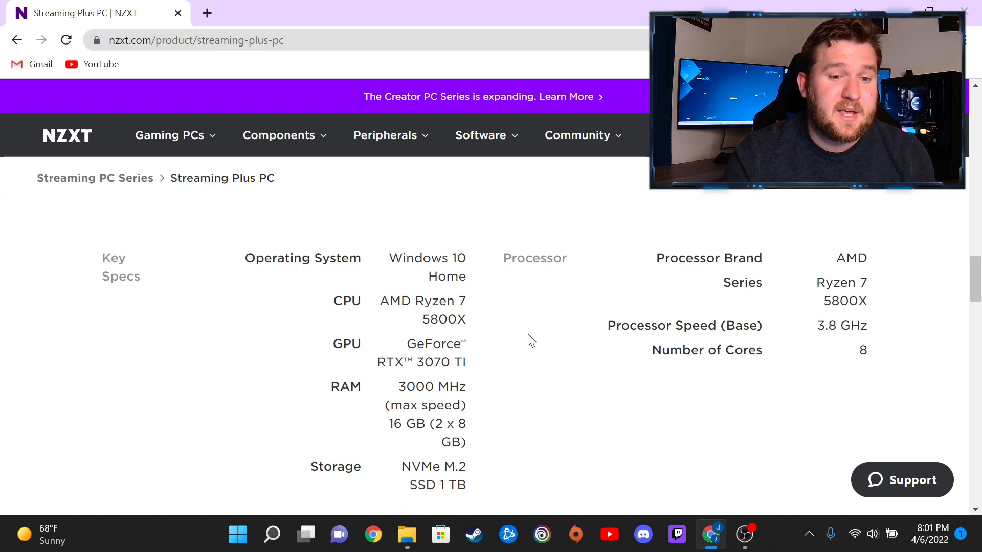
mouse_move(505, 368)
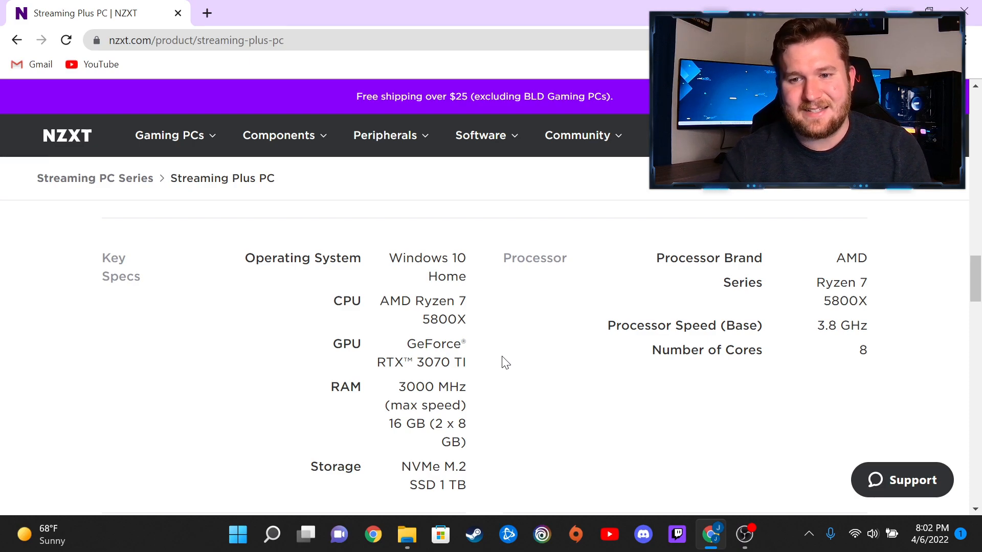
mouse_move(527, 332)
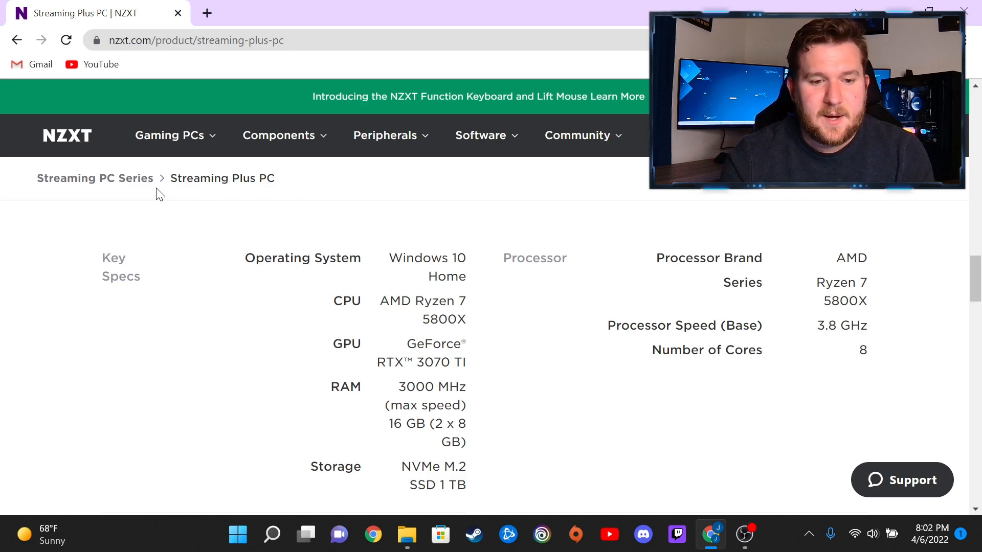
scroll("down", 3)
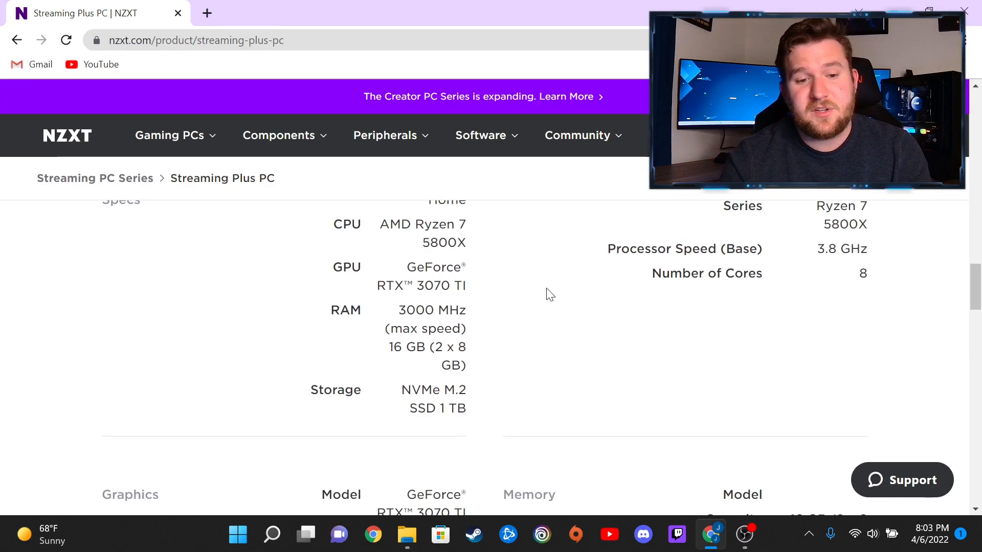
mouse_move(517, 295)
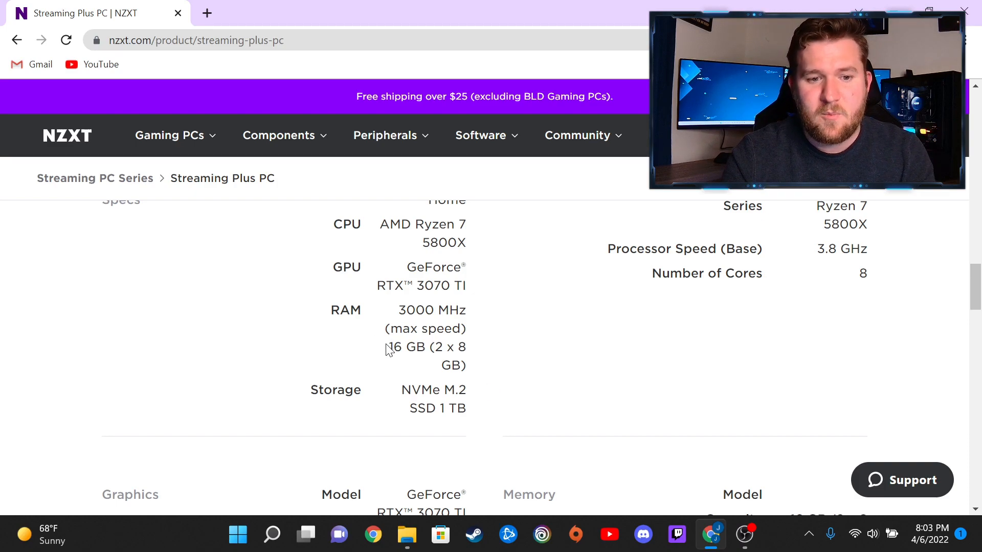
double_click(391, 347)
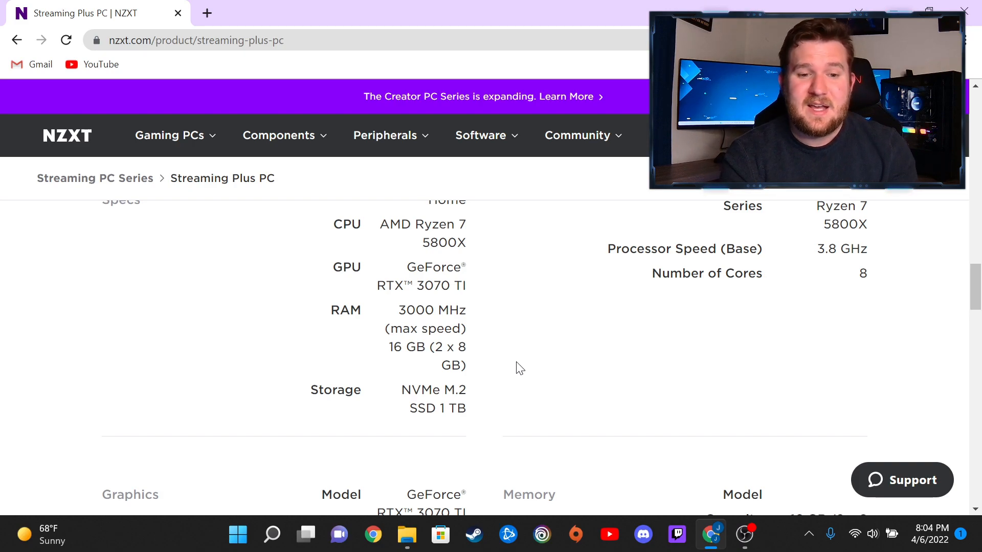
mouse_move(550, 338)
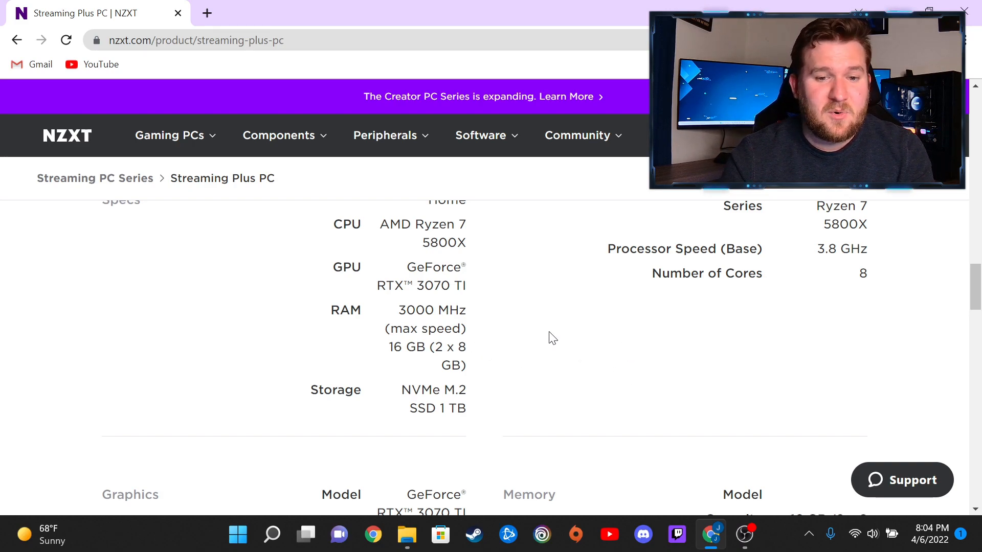
mouse_move(511, 332)
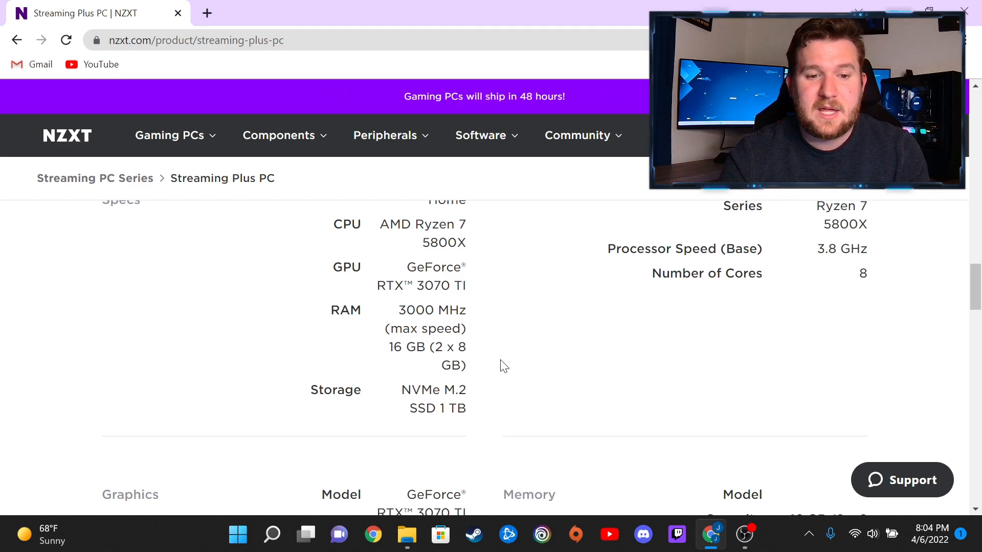
mouse_move(514, 351)
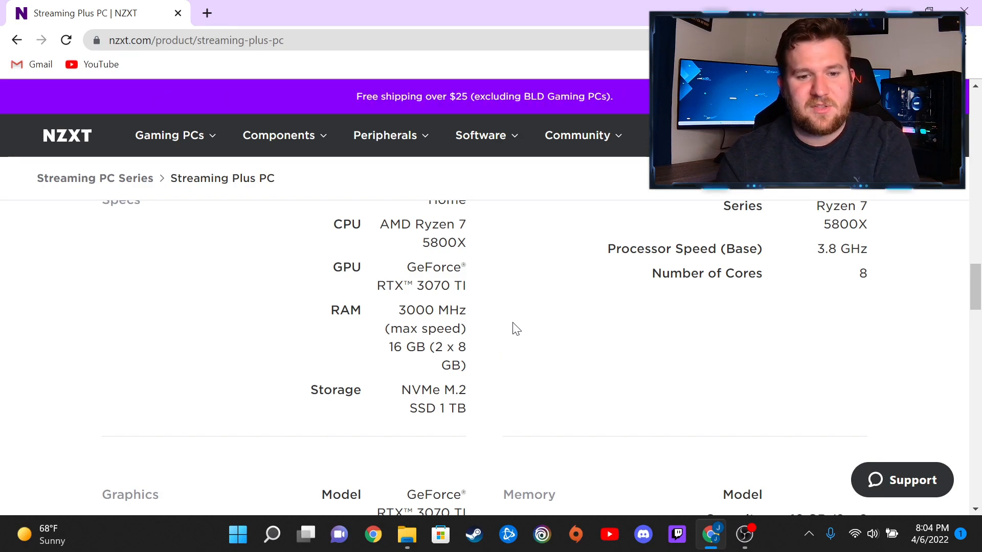
Scroll the specs to Storage, Motherboard B550 ATX, Kraken M22 cooler and 750W Gold power.
scroll("down", 3)
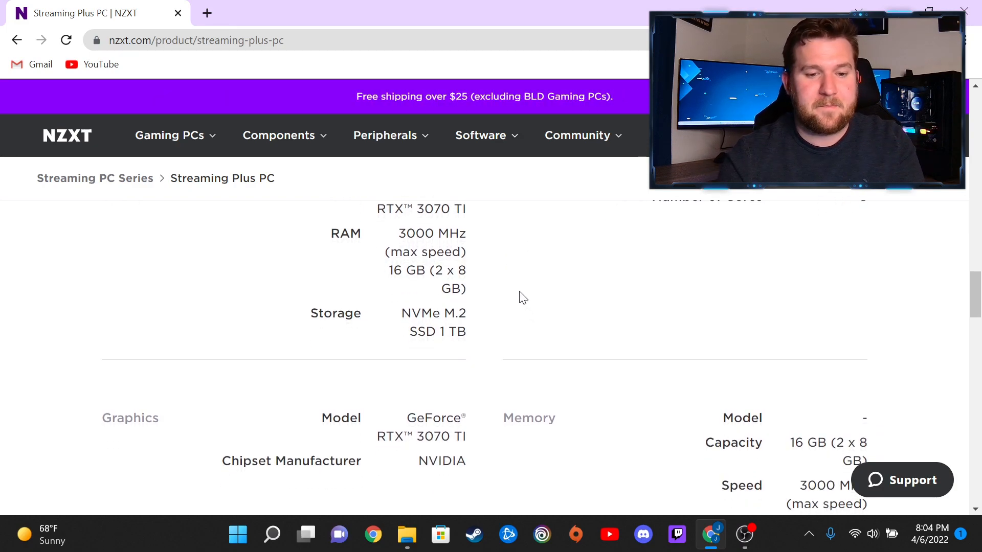
scroll("down", 3)
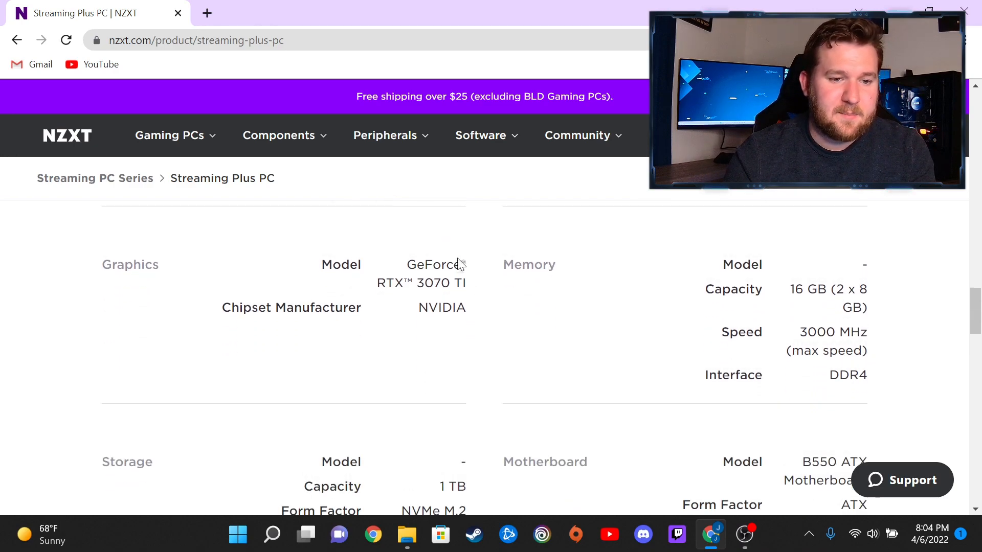
mouse_move(775, 360)
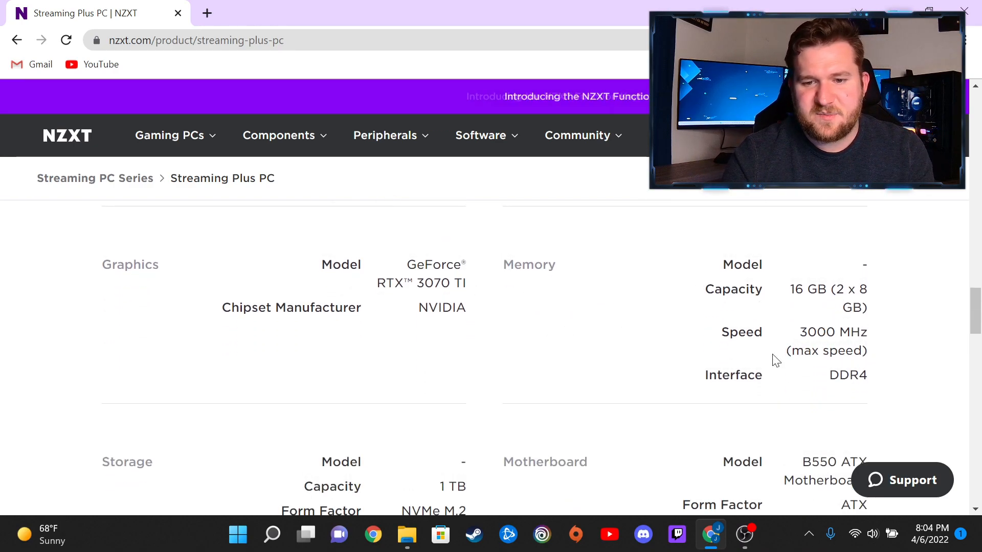
scroll("down", 3)
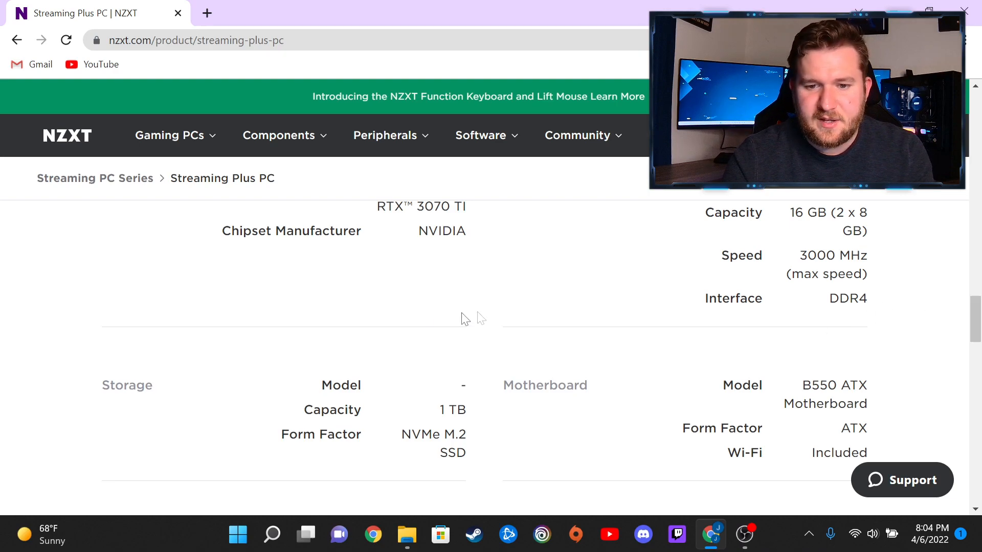
scroll("down", 3)
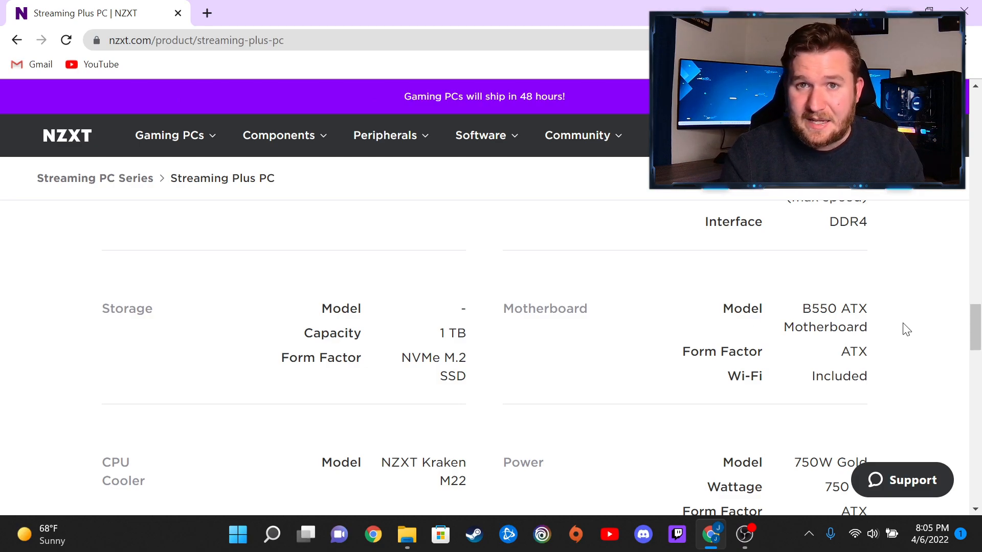
Reveal the full Power row: 750 W, ATX form factor, 80+ Gold.
scroll("down", 3)
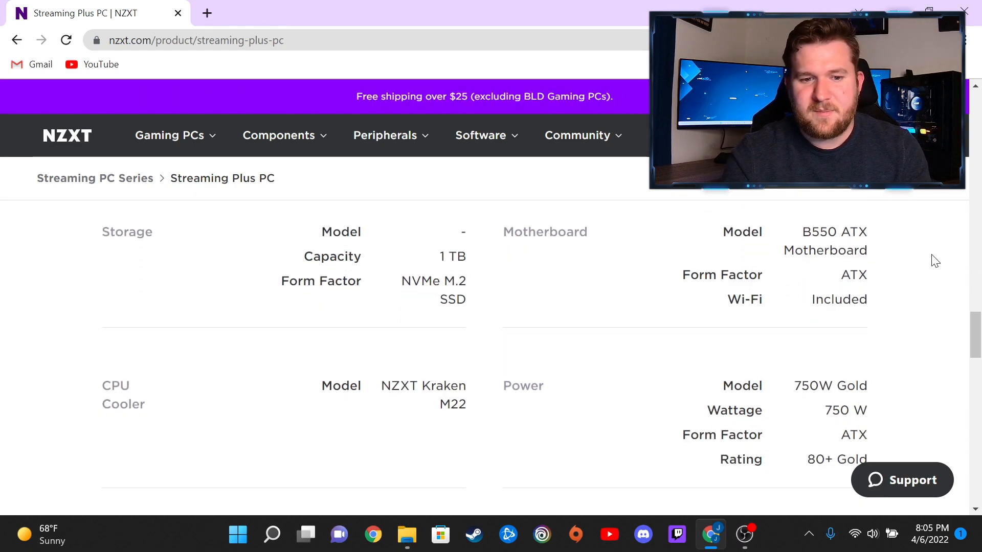
mouse_move(468, 426)
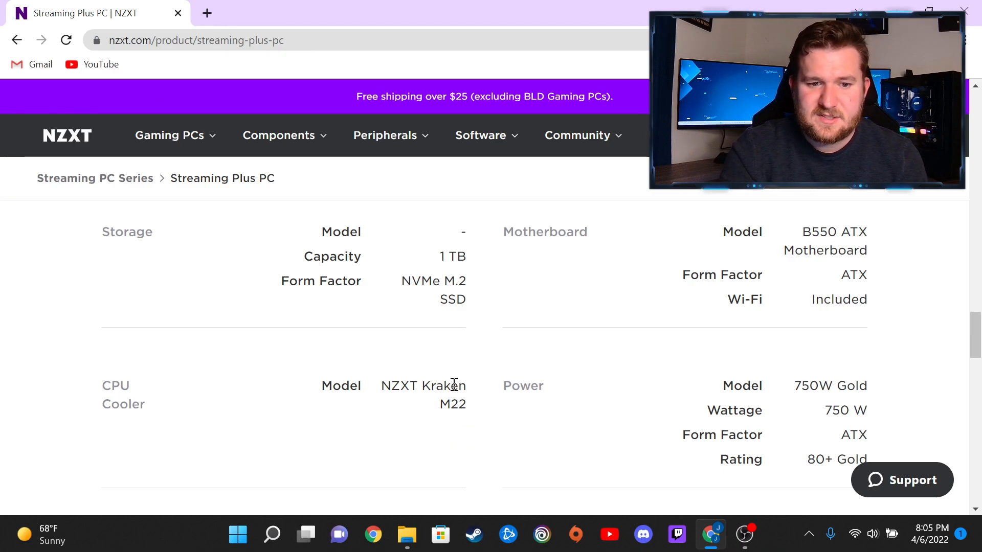
mouse_move(466, 401)
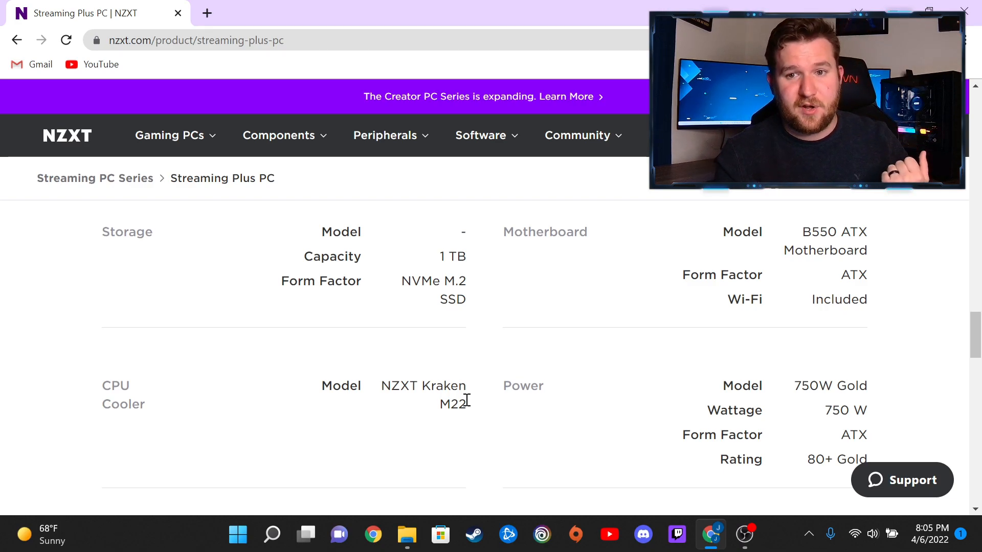
mouse_move(470, 313)
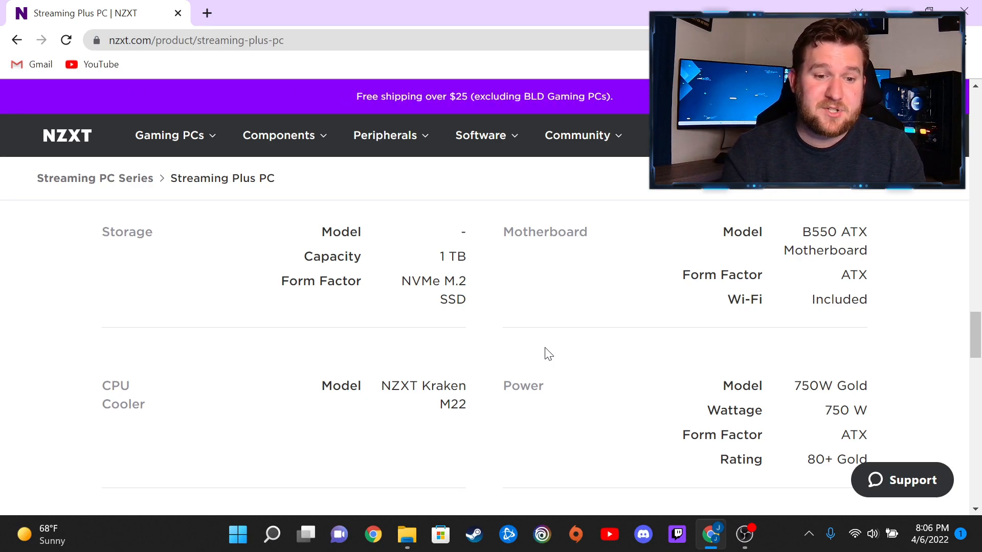
mouse_move(472, 399)
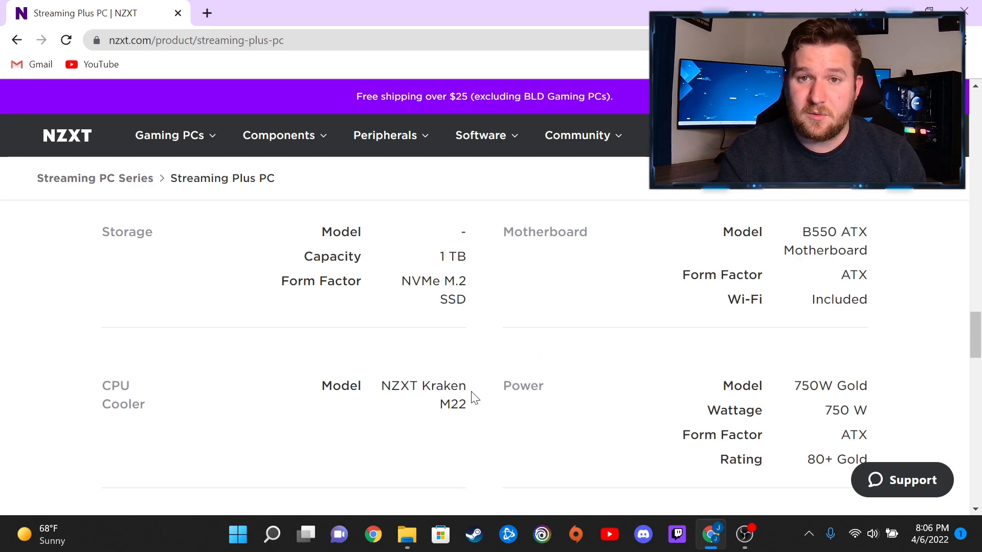
mouse_move(479, 331)
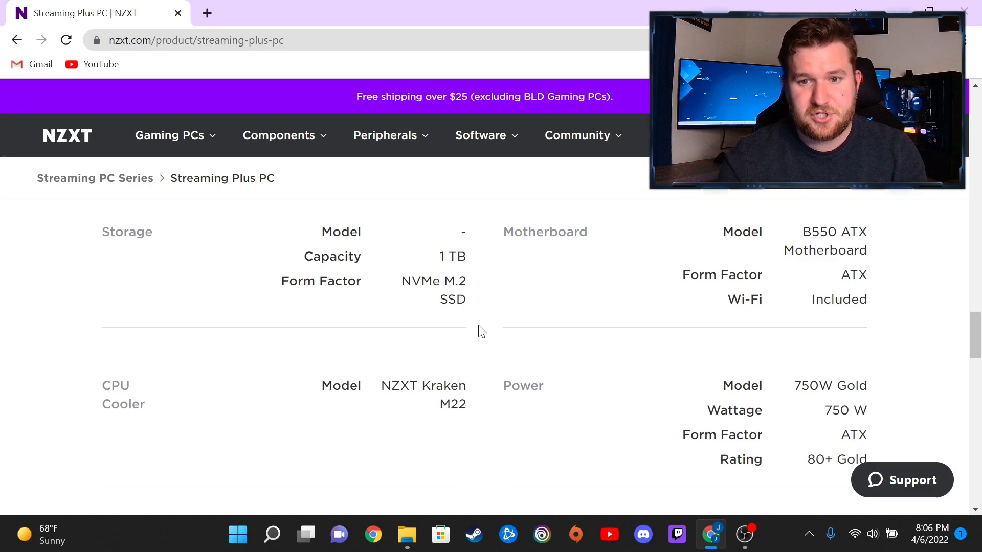
Glance at Key Specs, then scroll to the NZXT H510 case and Windows software.
scroll("up", 3)
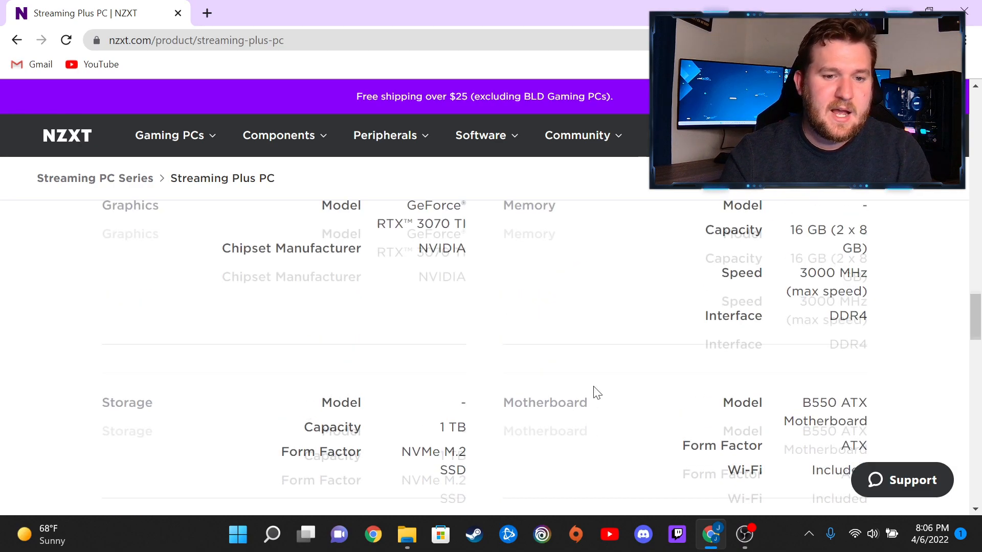
scroll("up", 3)
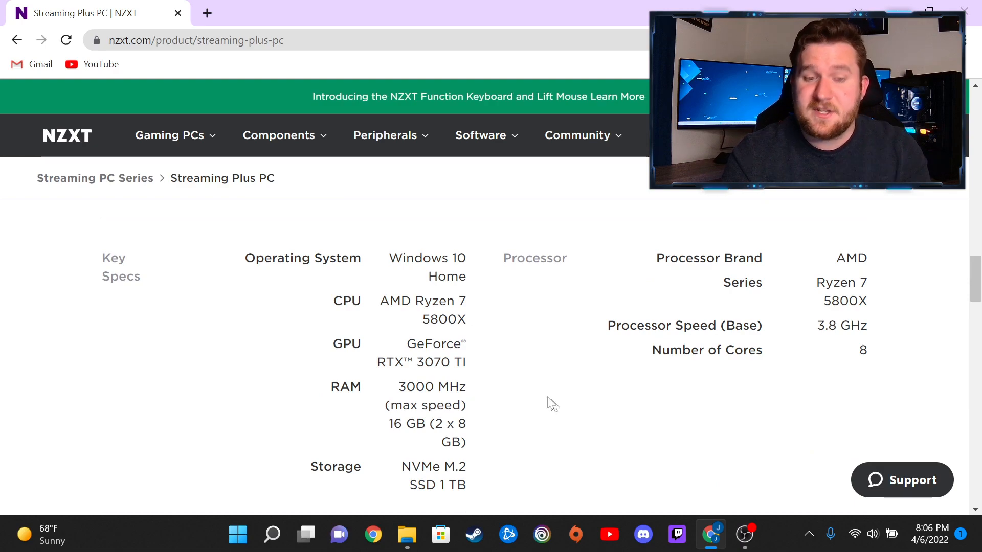
mouse_move(603, 369)
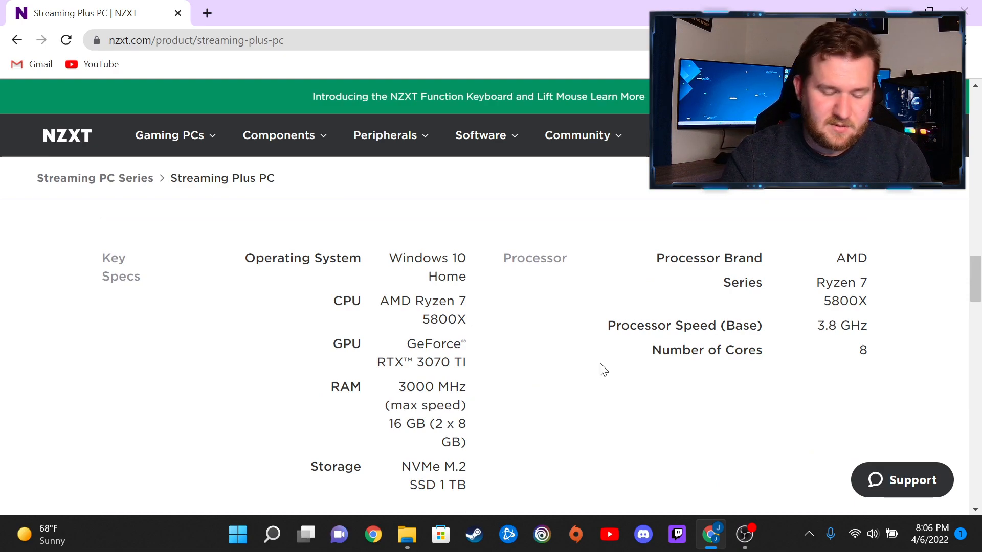
scroll("down", 3)
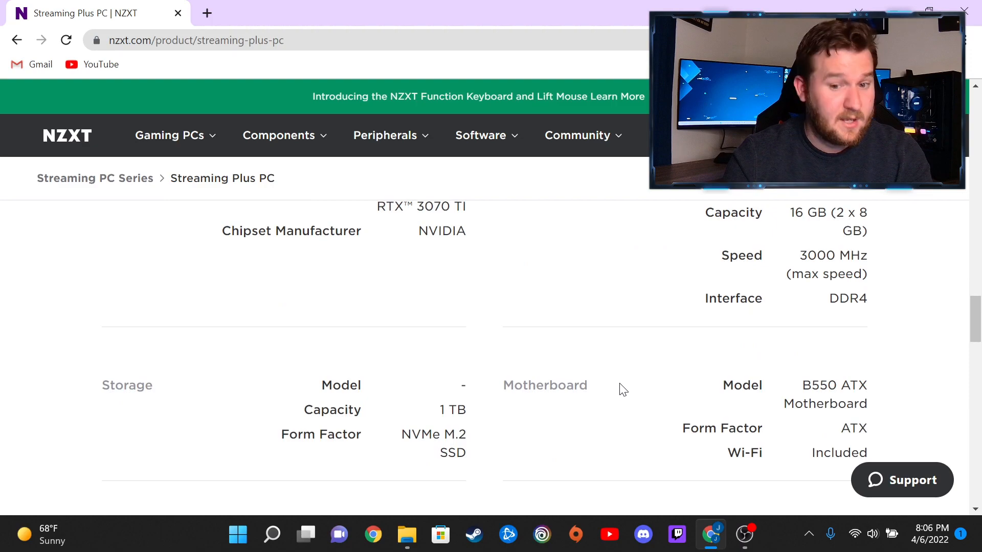
scroll("down", 3)
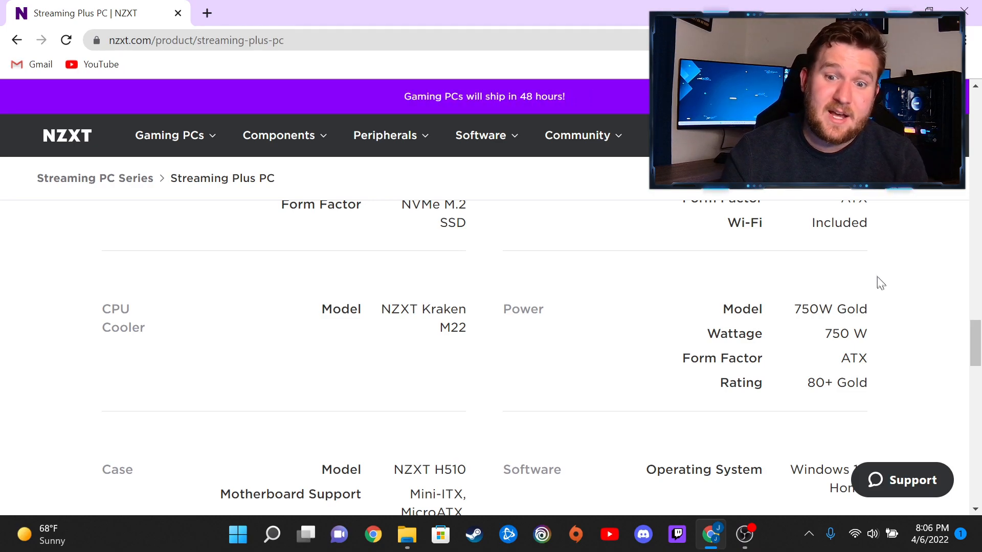
mouse_move(763, 370)
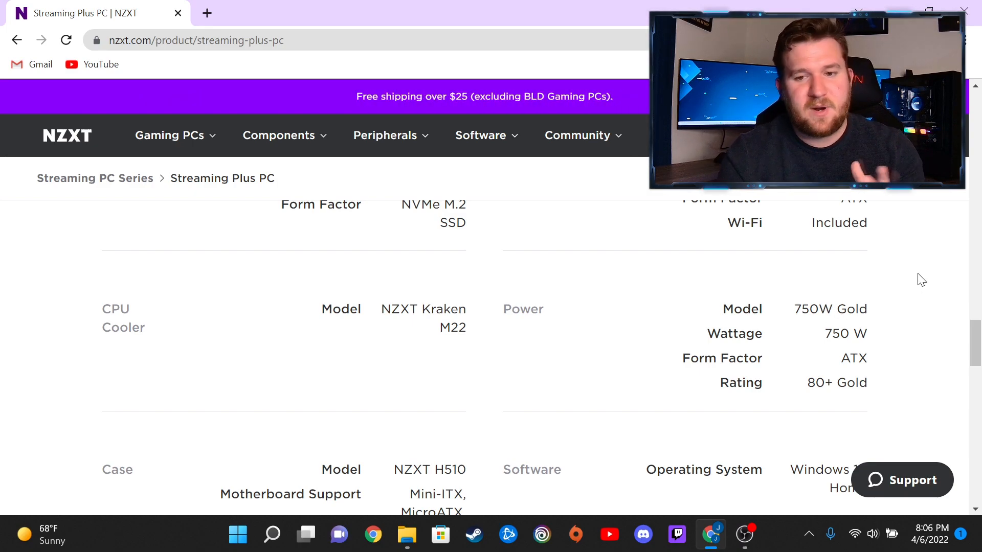
Scroll past Case specs to Warranty: two years parts, two years labor.
scroll("down", 3)
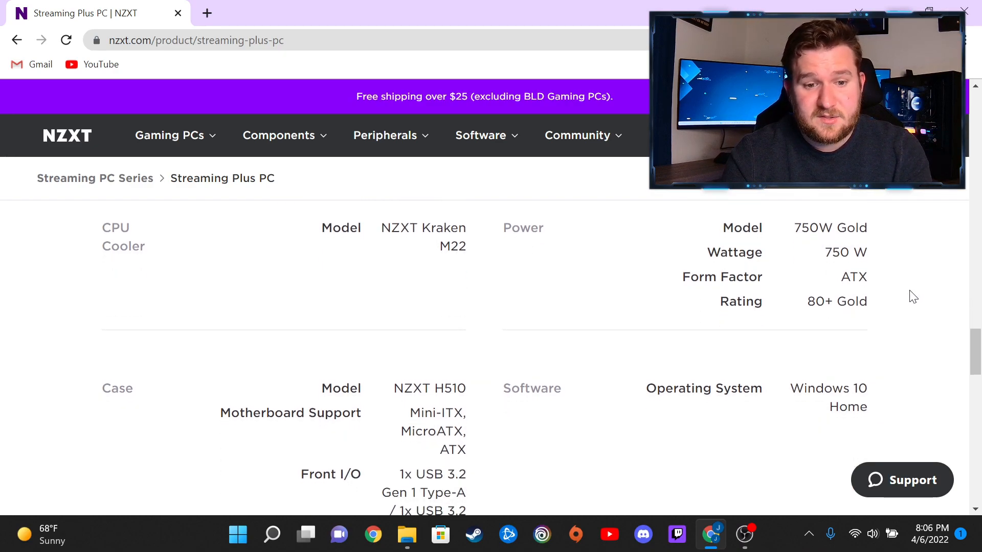
scroll("down", 3)
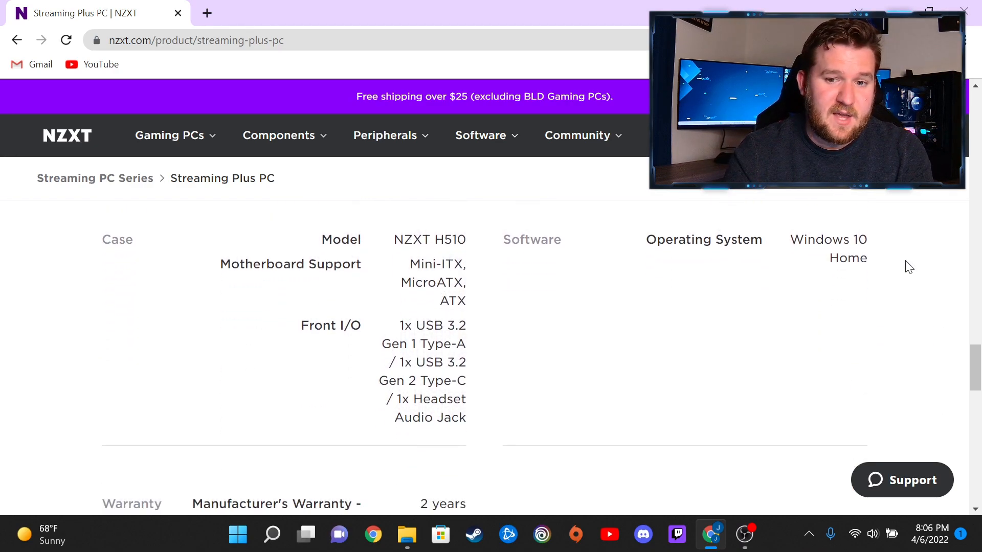
mouse_move(458, 235)
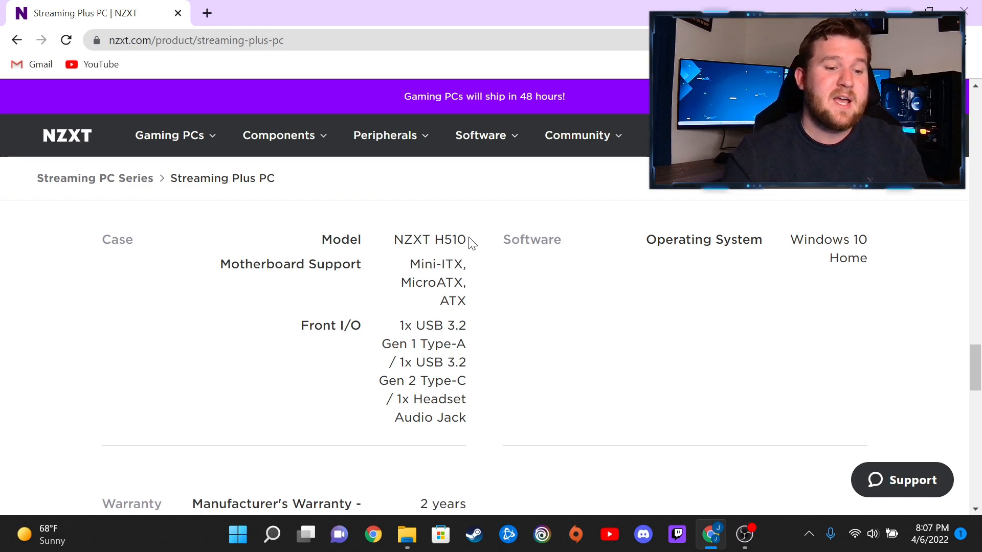
scroll("down", 3)
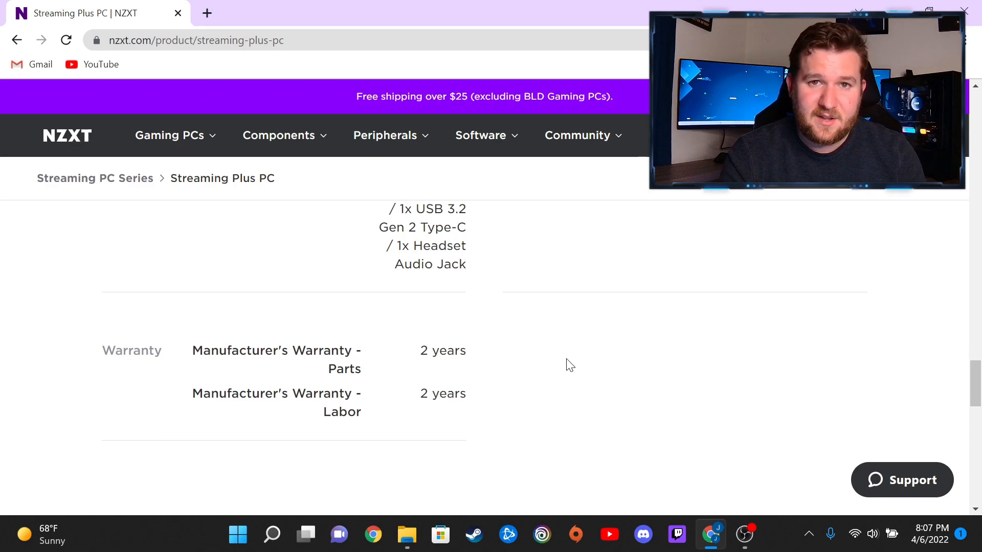
mouse_move(611, 286)
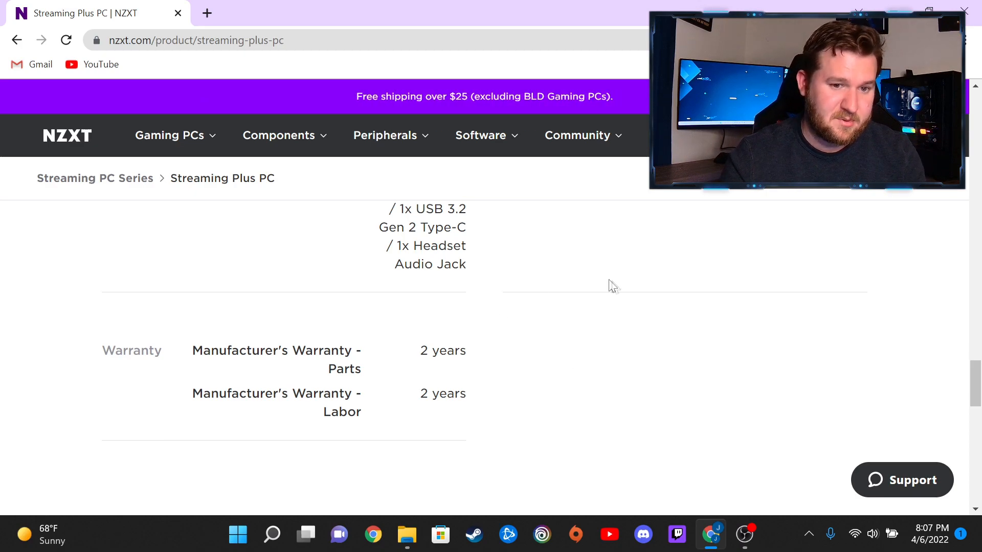
mouse_move(657, 255)
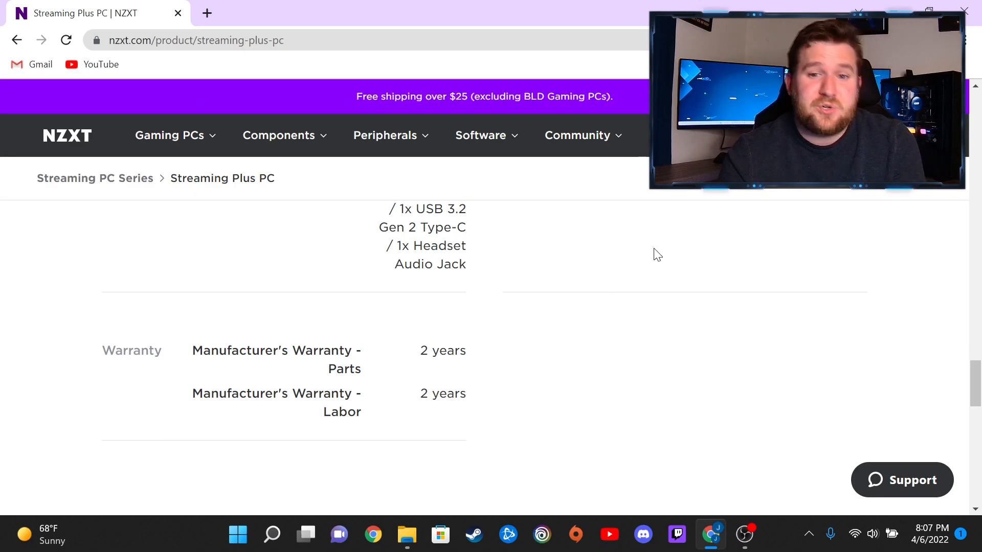
Scroll back to the page top showing $1,899, Matte Black and quantity 1.
scroll("up", 3)
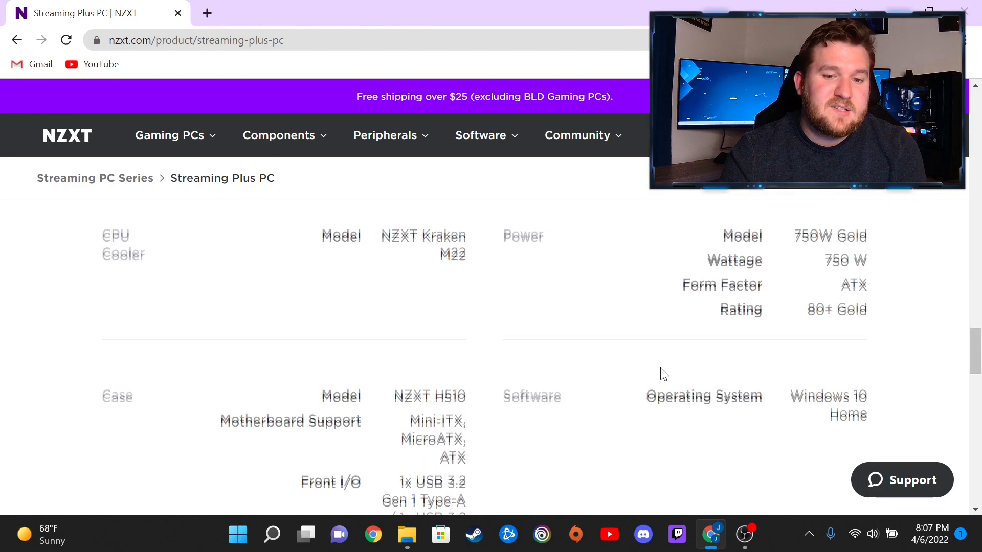
scroll("up", 3)
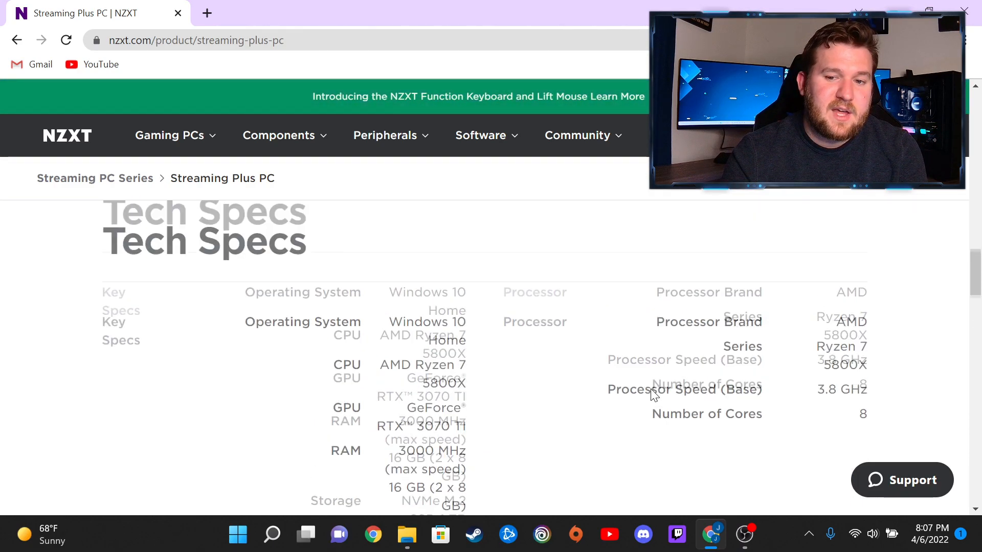
scroll("up", 3)
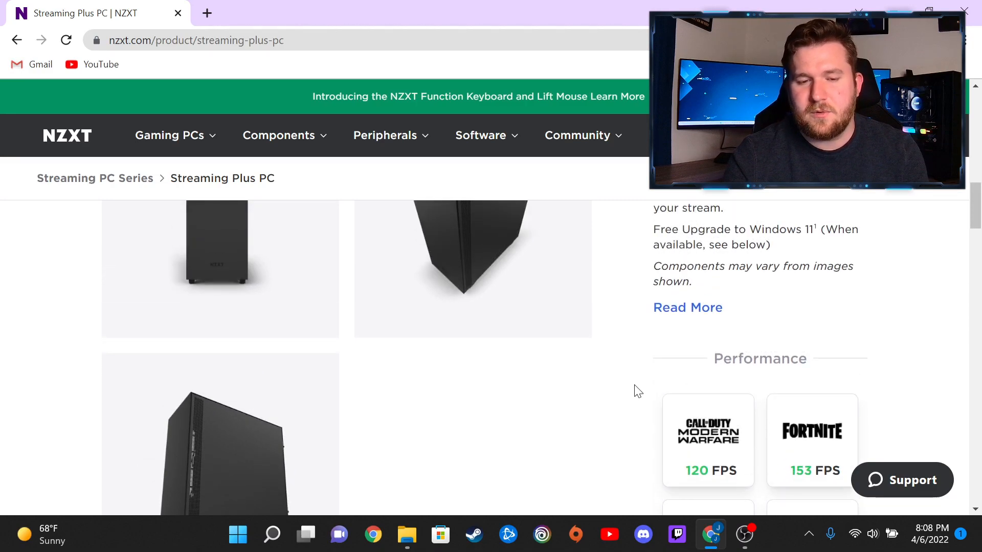
scroll("up", 3)
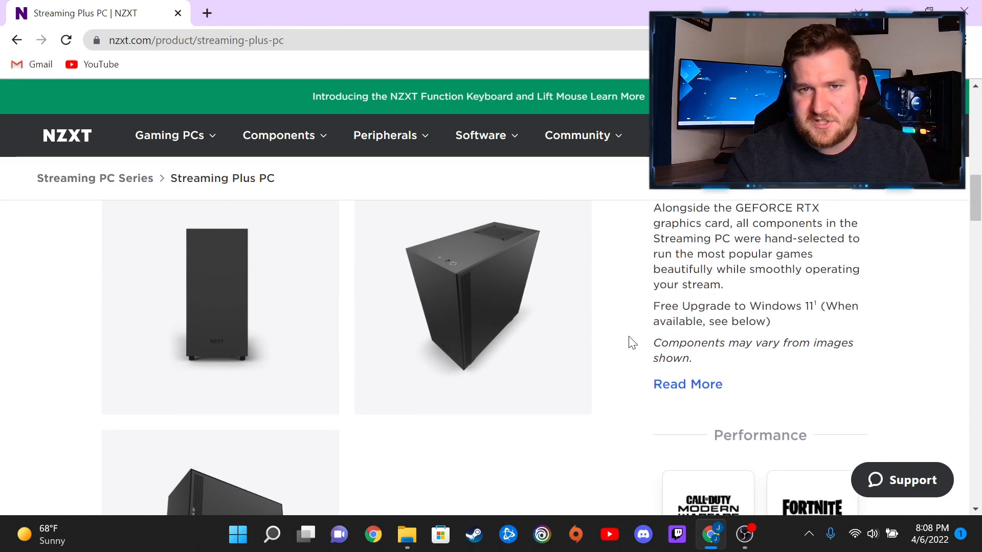
scroll("up", 3)
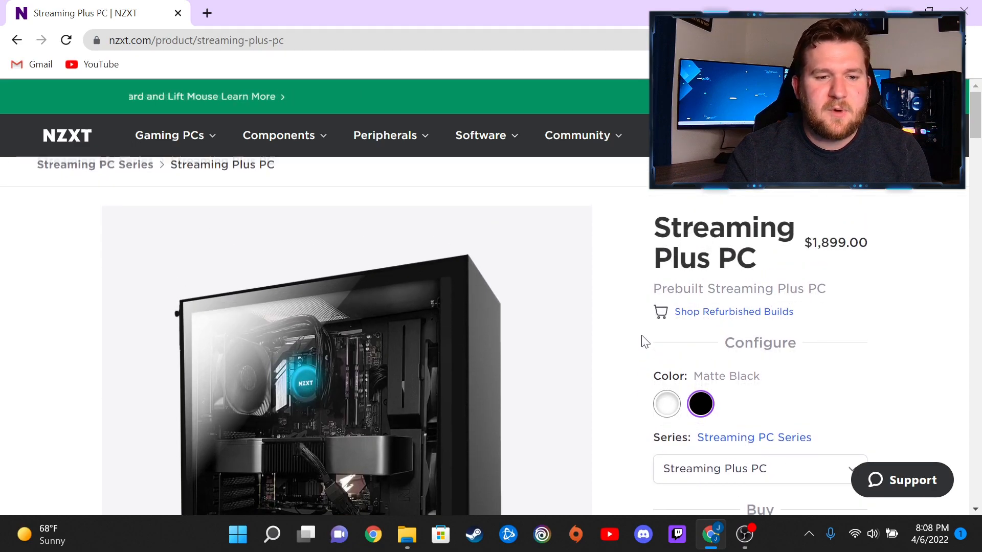
scroll("down", 3)
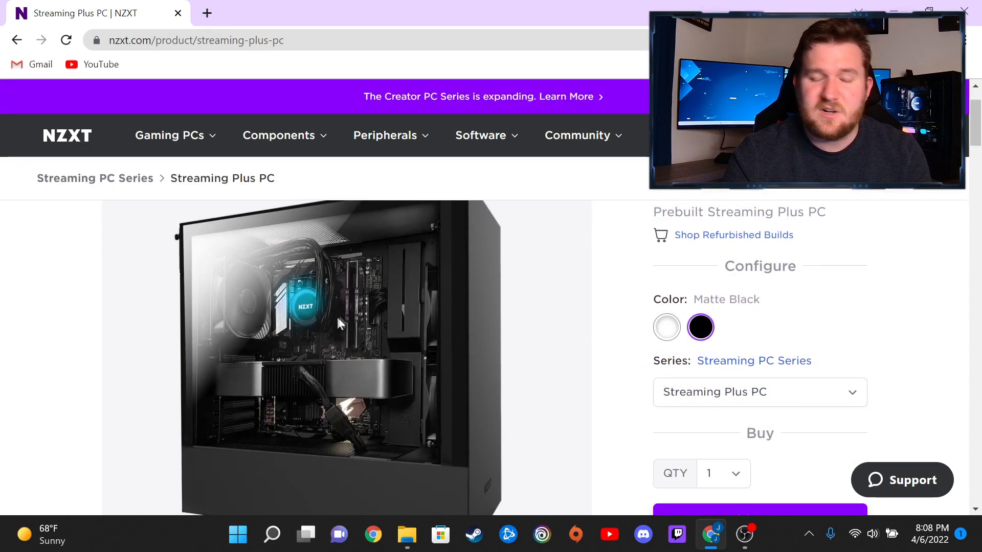
mouse_move(366, 379)
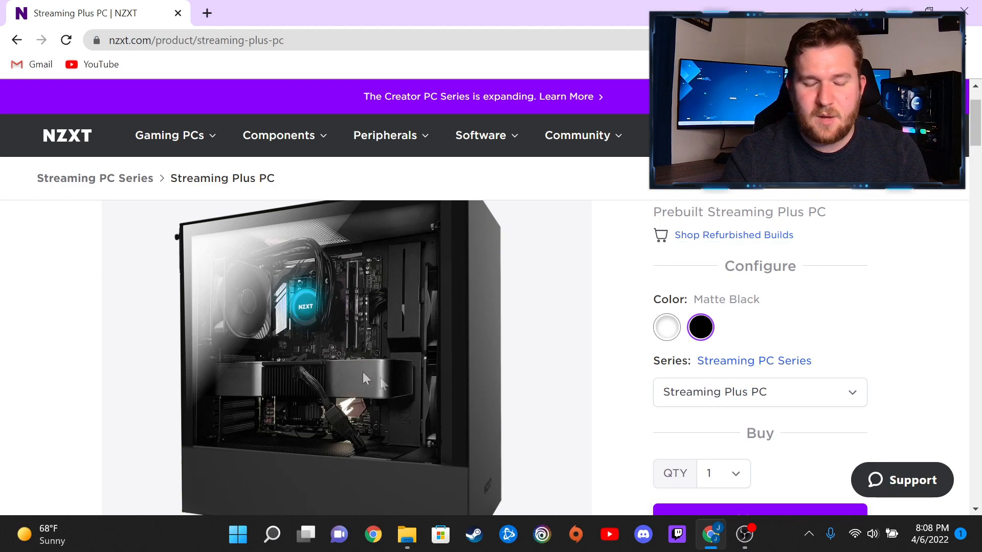
mouse_move(349, 262)
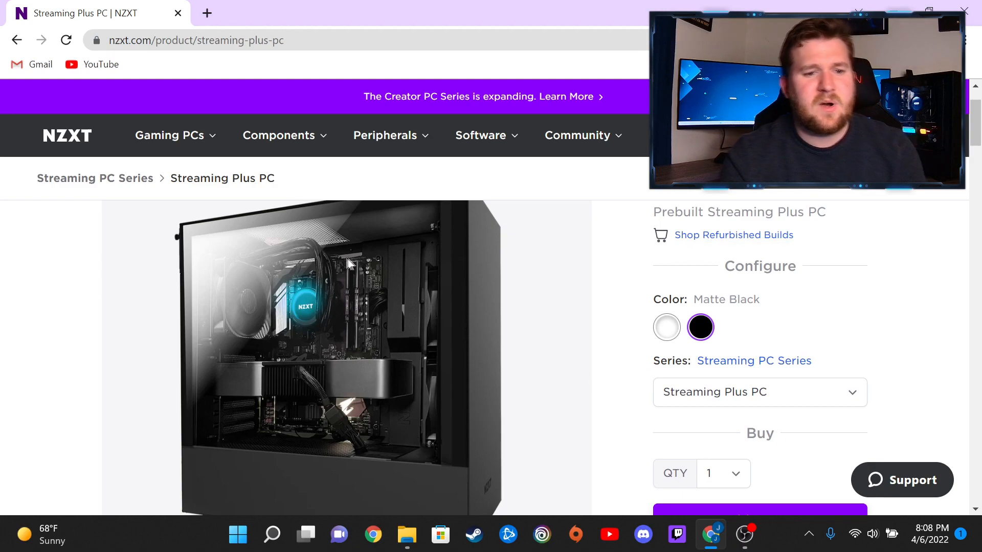
mouse_move(325, 218)
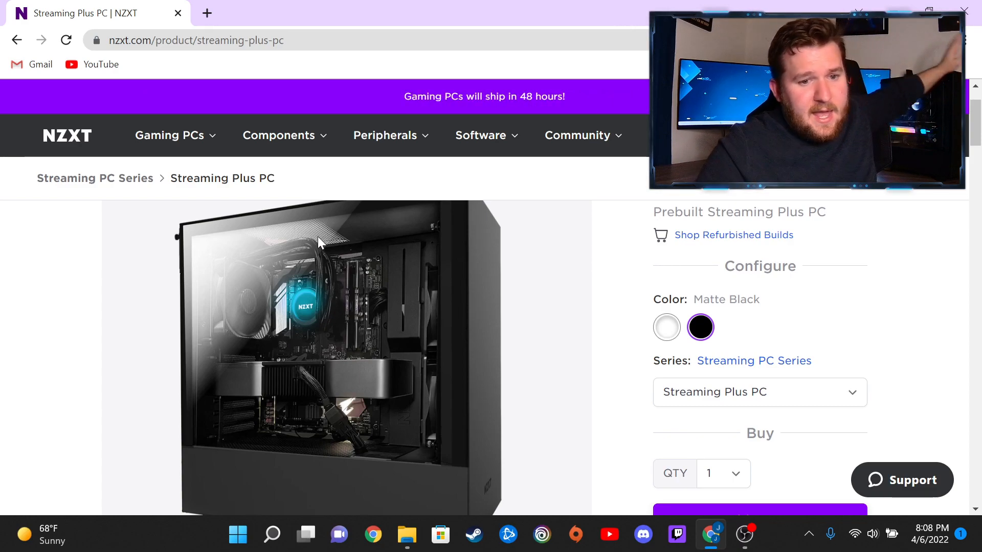
mouse_move(332, 238)
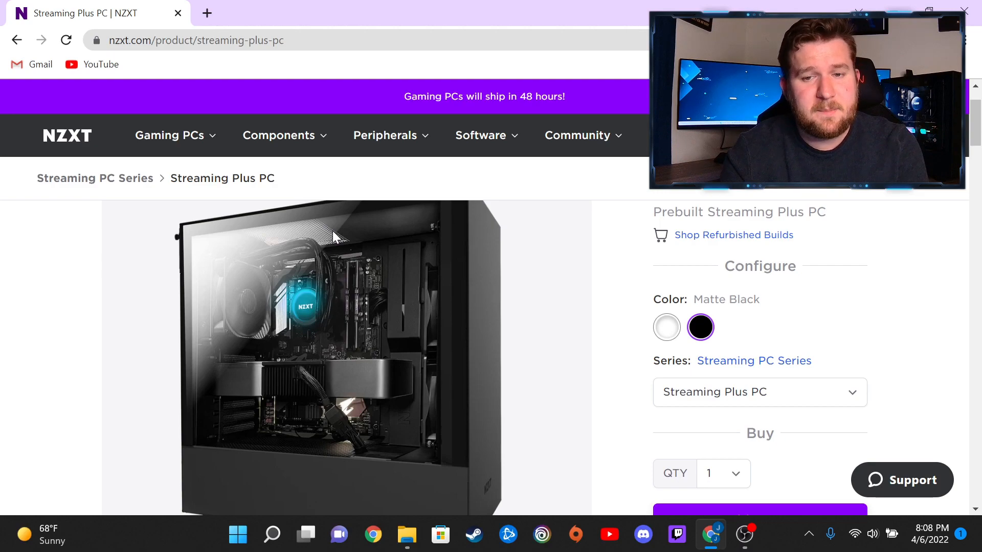
mouse_move(363, 281)
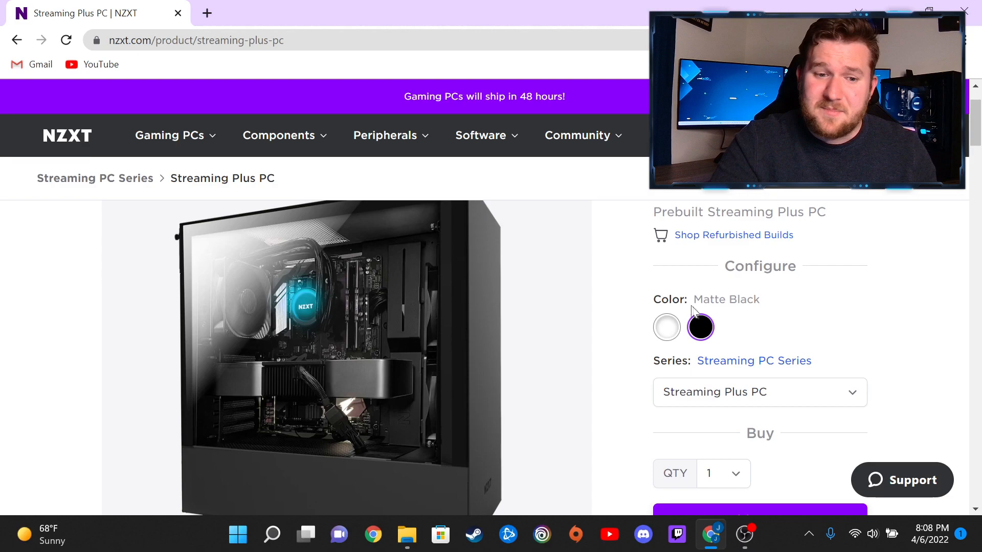
mouse_move(542, 263)
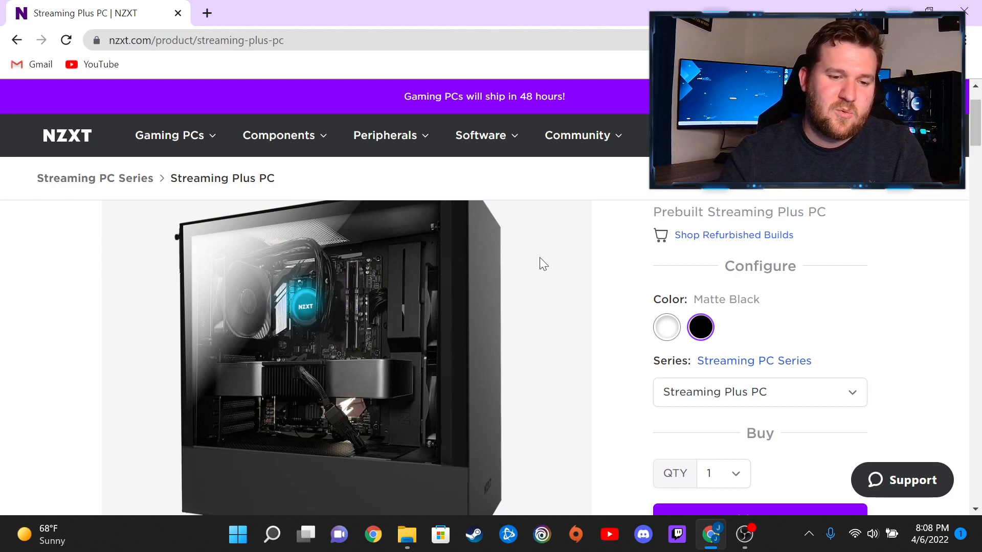
mouse_move(605, 319)
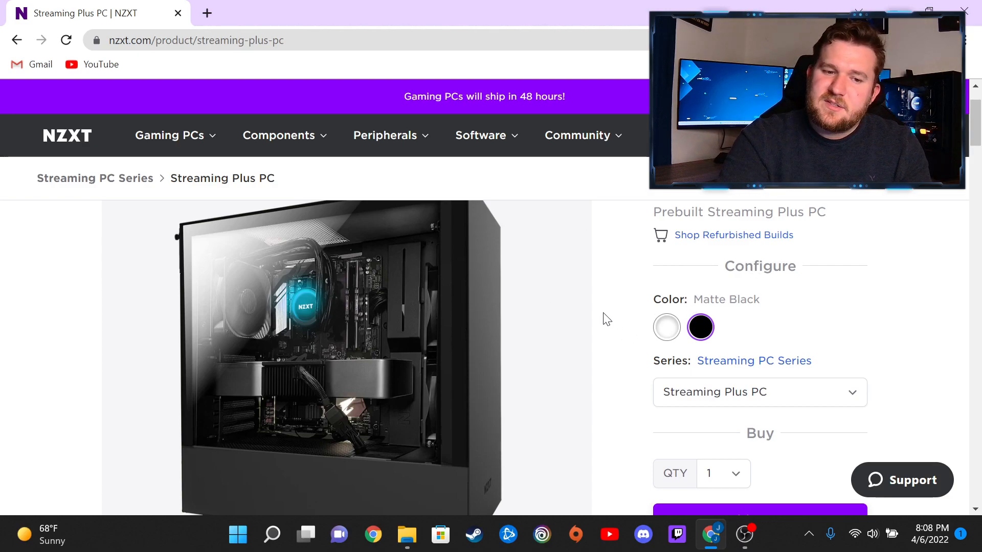
mouse_move(537, 295)
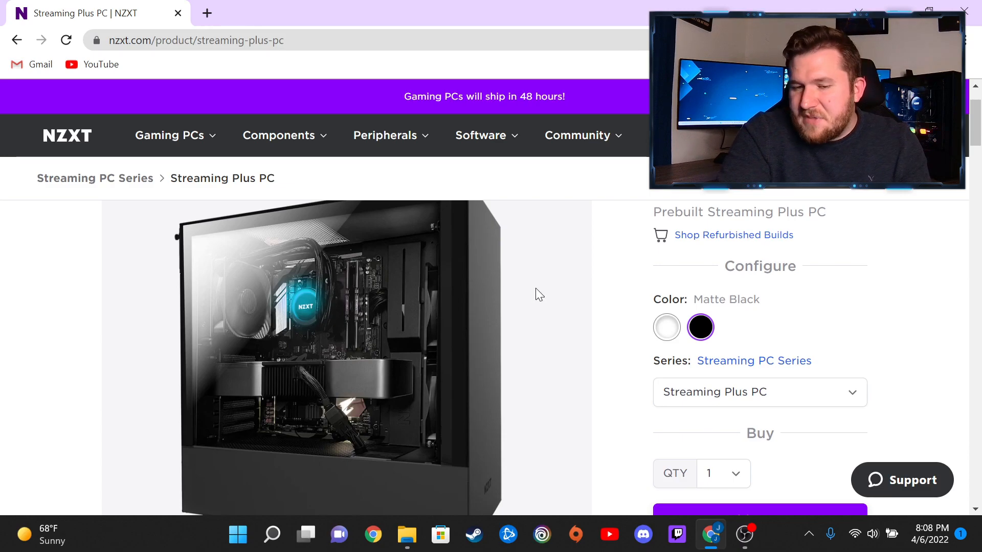
mouse_move(541, 273)
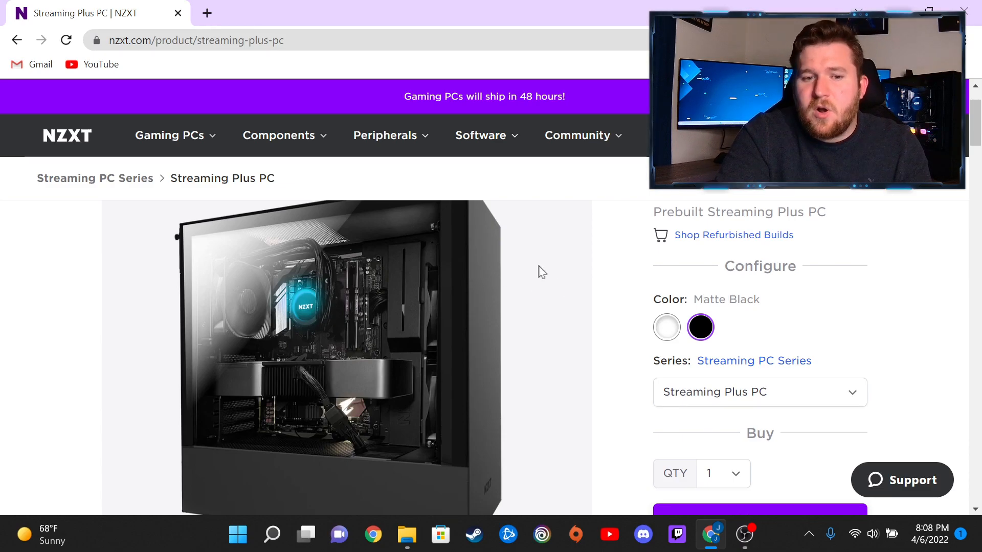
scroll("up", 3)
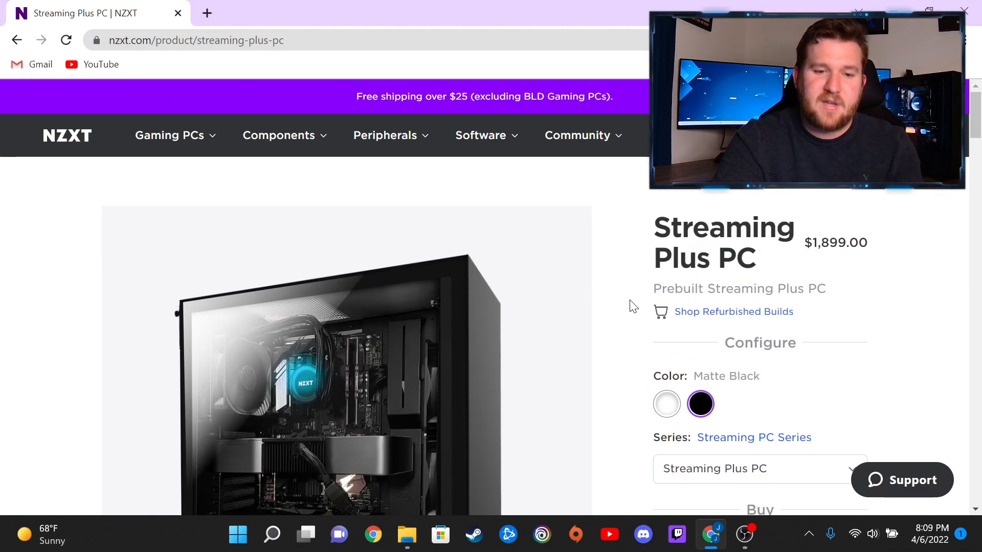
scroll("down", 3)
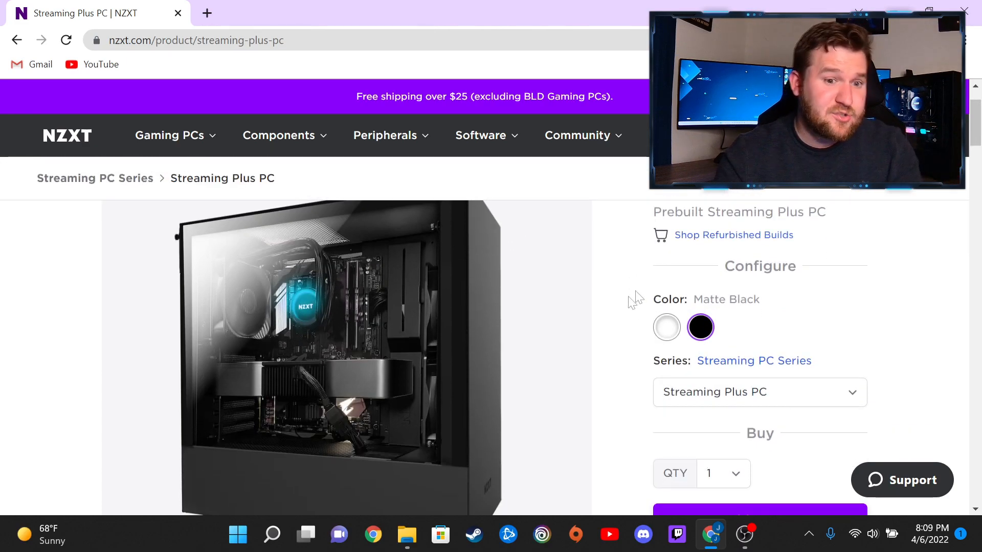
mouse_move(638, 276)
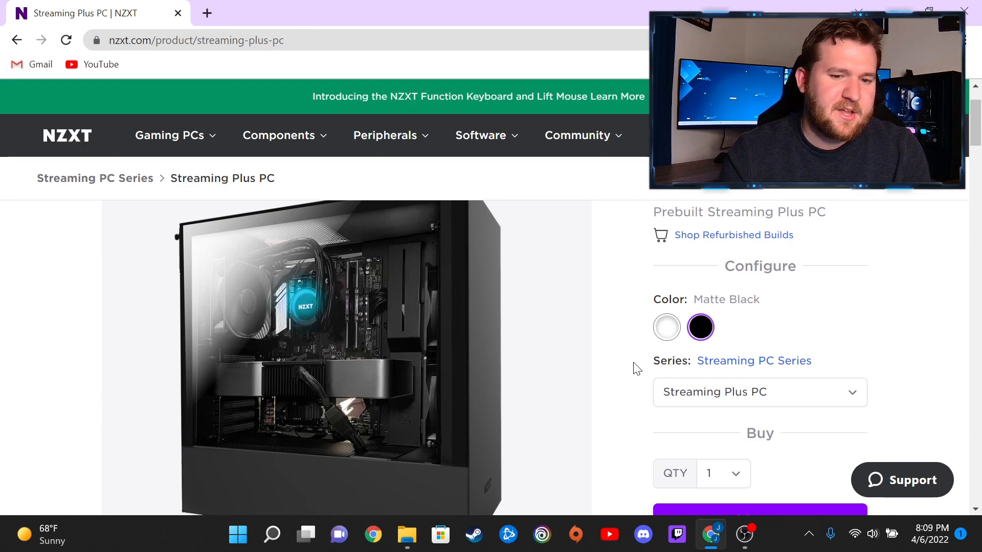
mouse_move(280, 443)
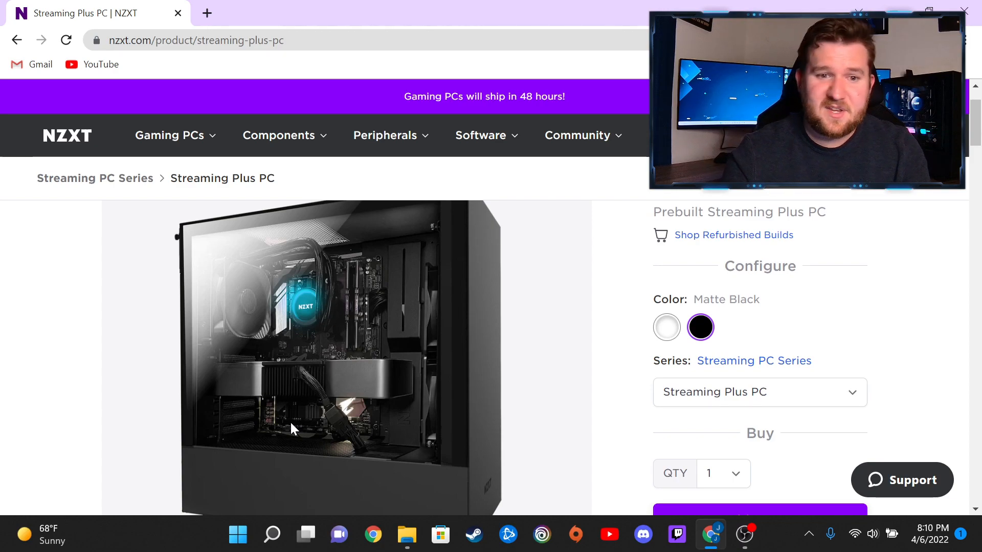
Scroll up and down, ending at the Streaming Plus PC title and $1,899.00 price.
scroll("up", 3)
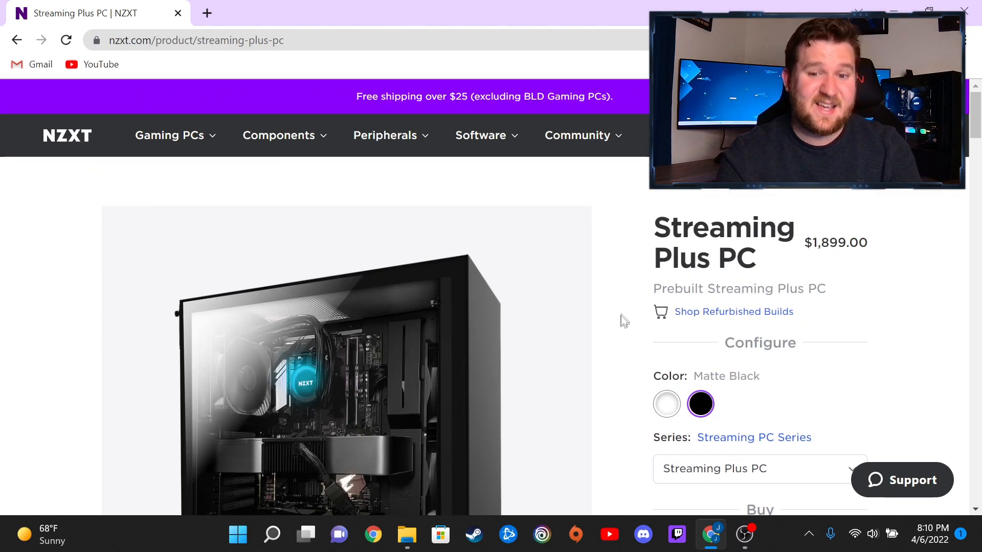
mouse_move(583, 293)
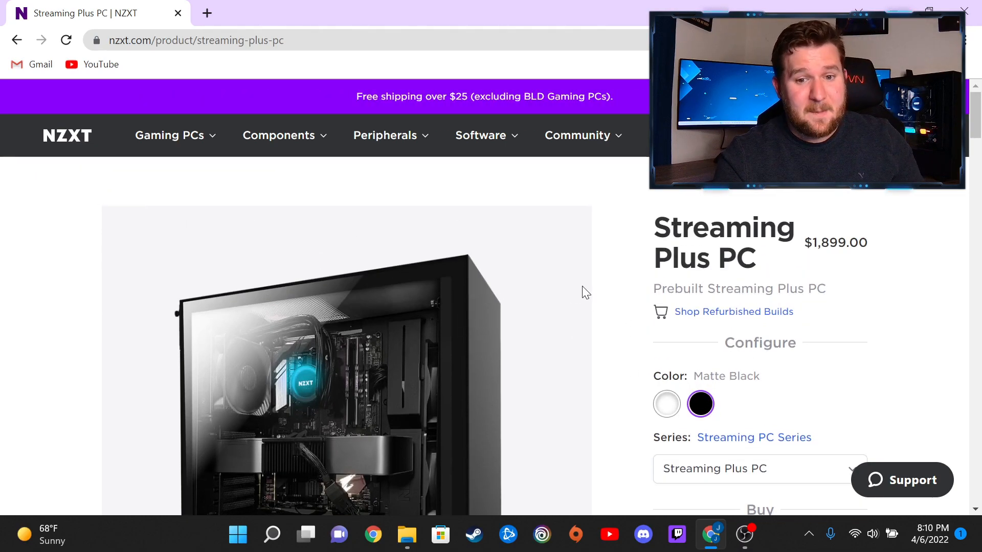
scroll("down", 3)
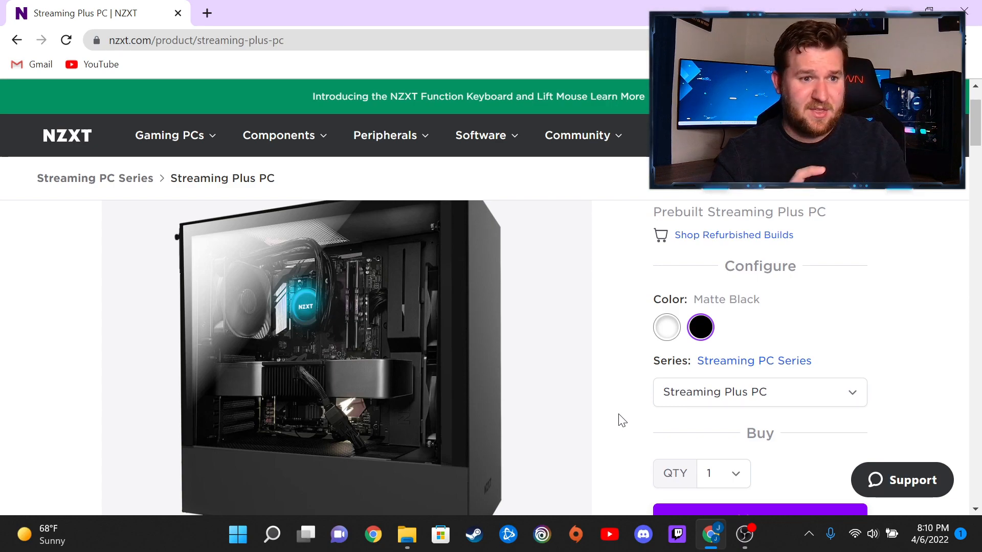
mouse_move(480, 294)
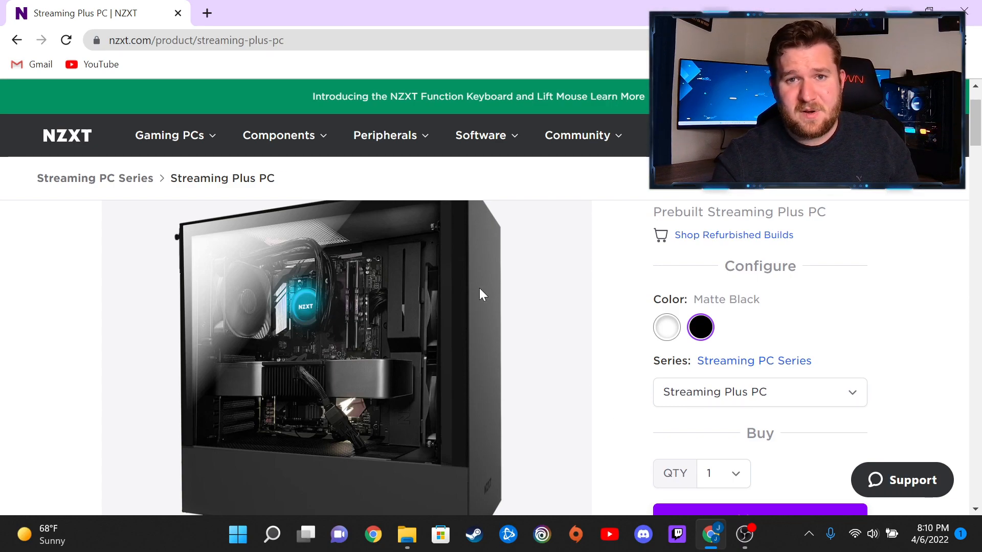
mouse_move(670, 265)
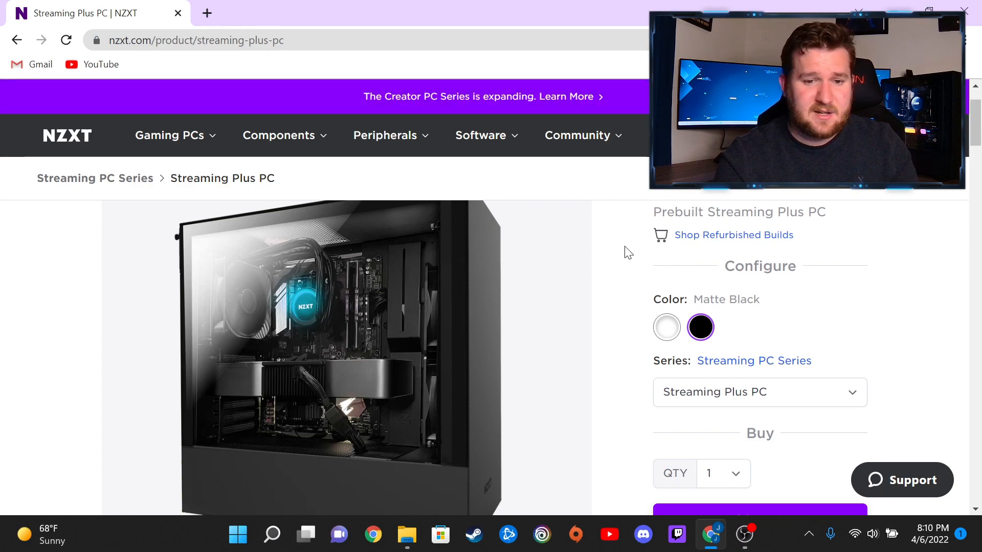
mouse_move(616, 237)
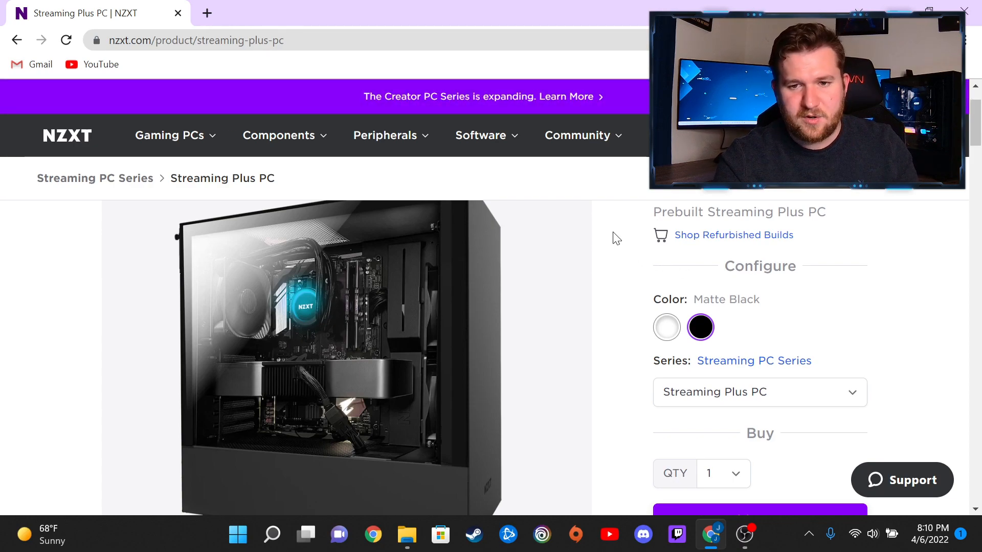
mouse_move(608, 218)
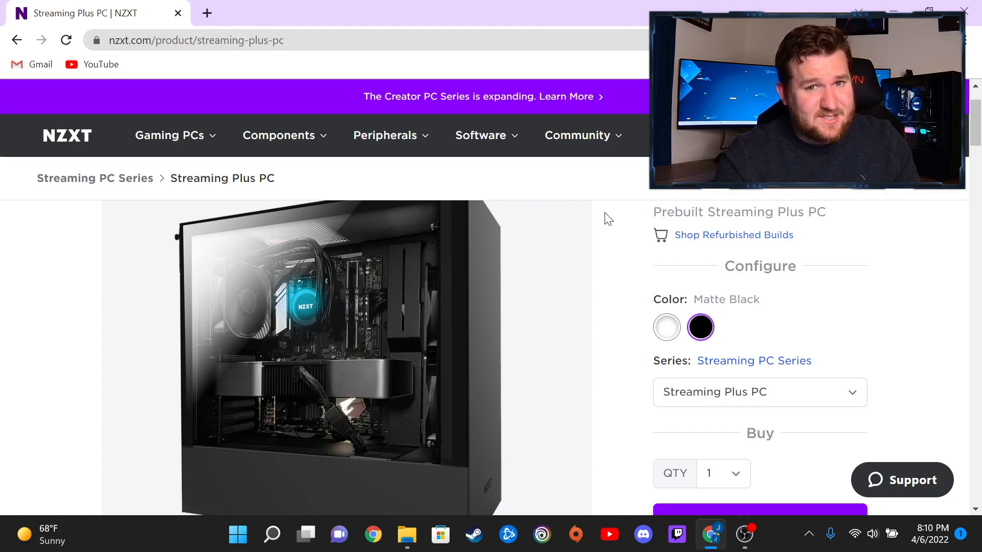
mouse_move(485, 275)
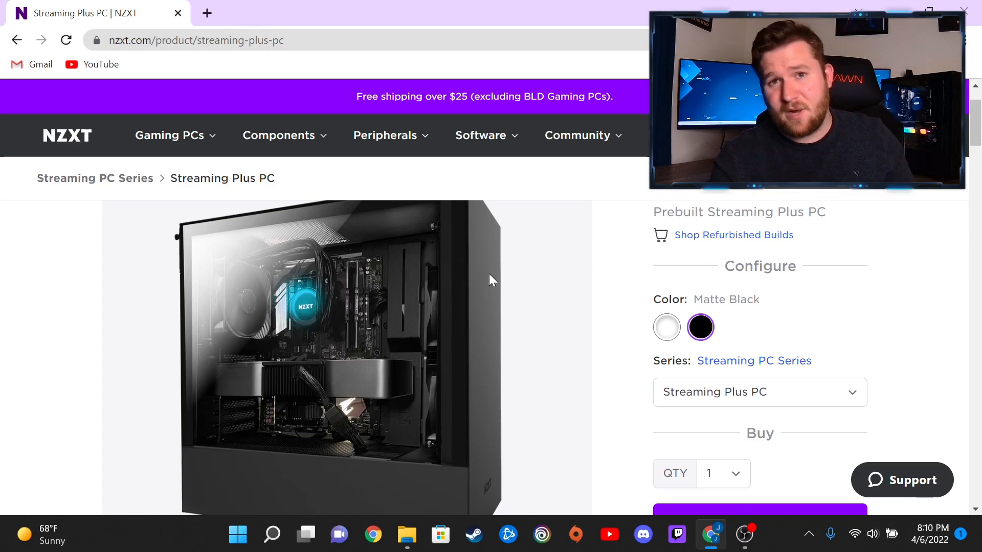
mouse_move(620, 280)
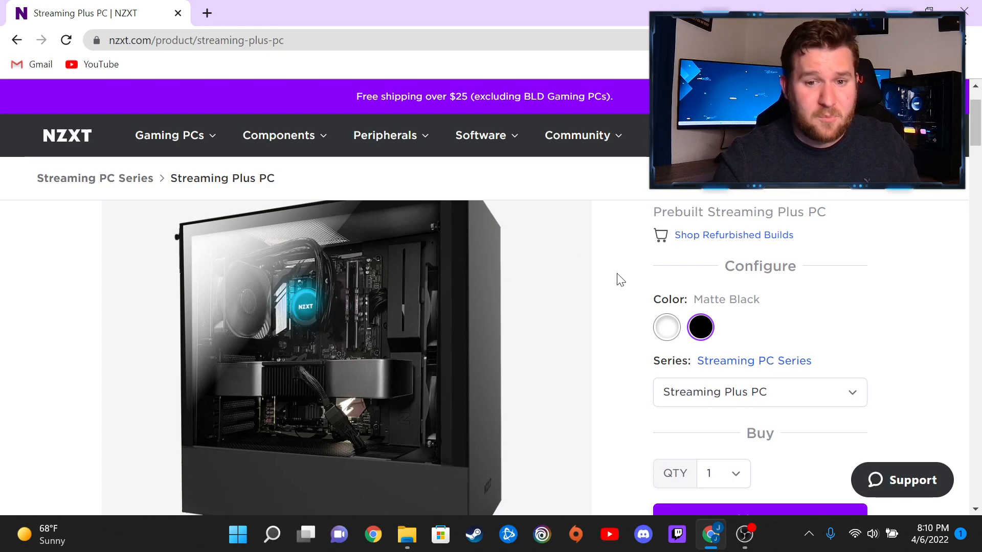
scroll("up", 3)
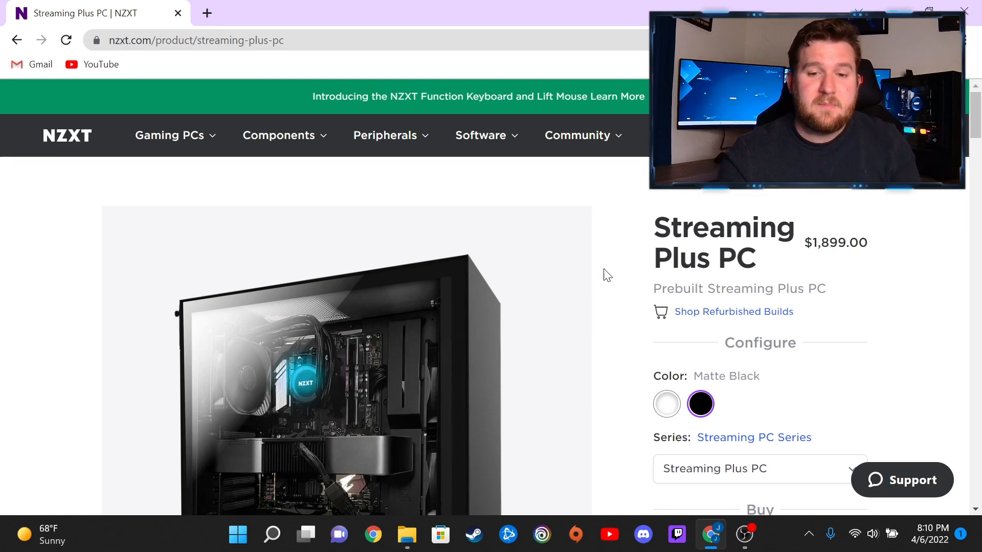
mouse_move(616, 298)
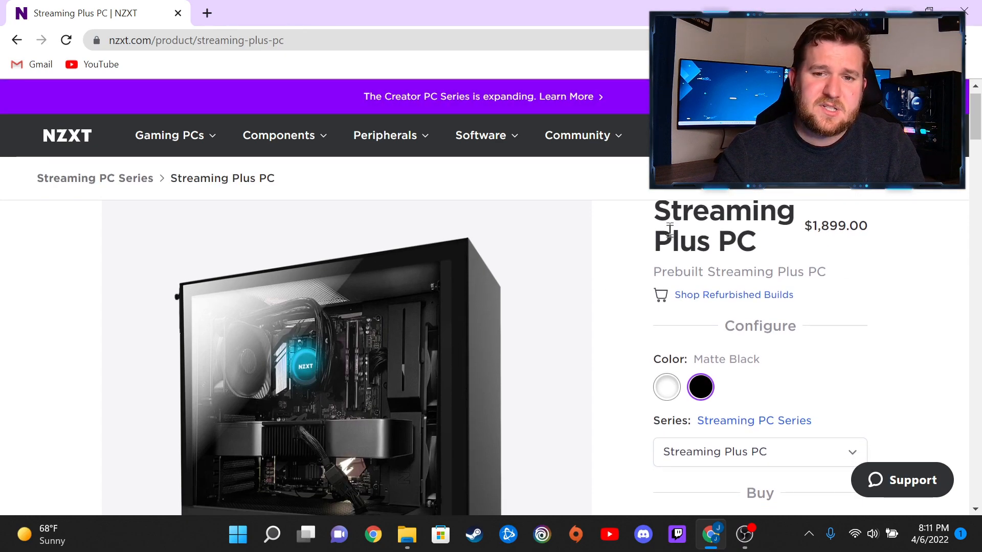
mouse_move(626, 251)
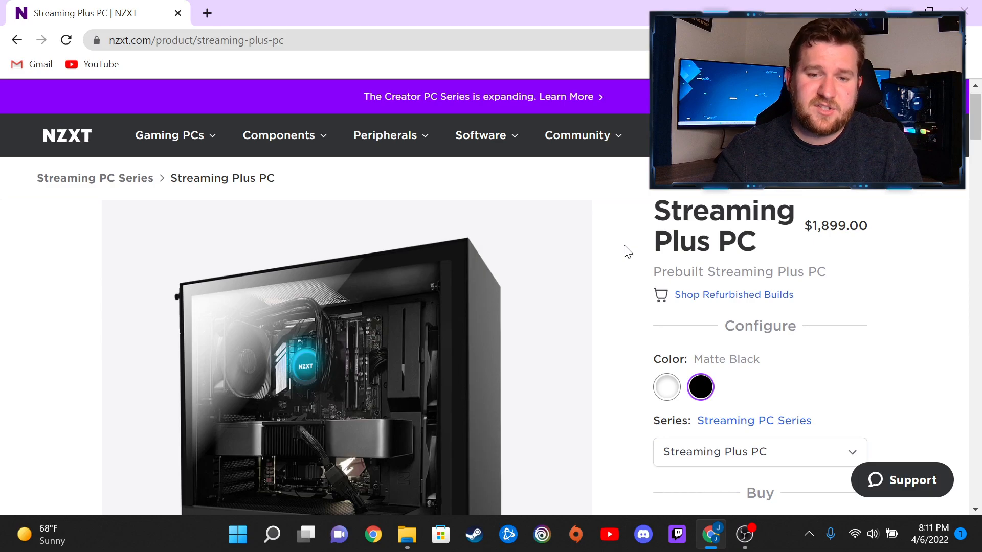
mouse_move(637, 238)
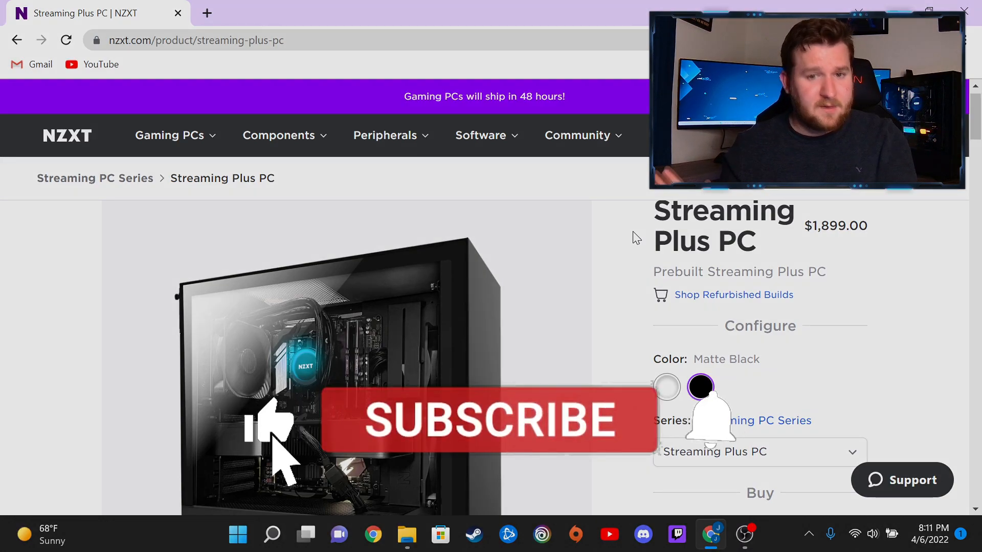
mouse_move(620, 451)
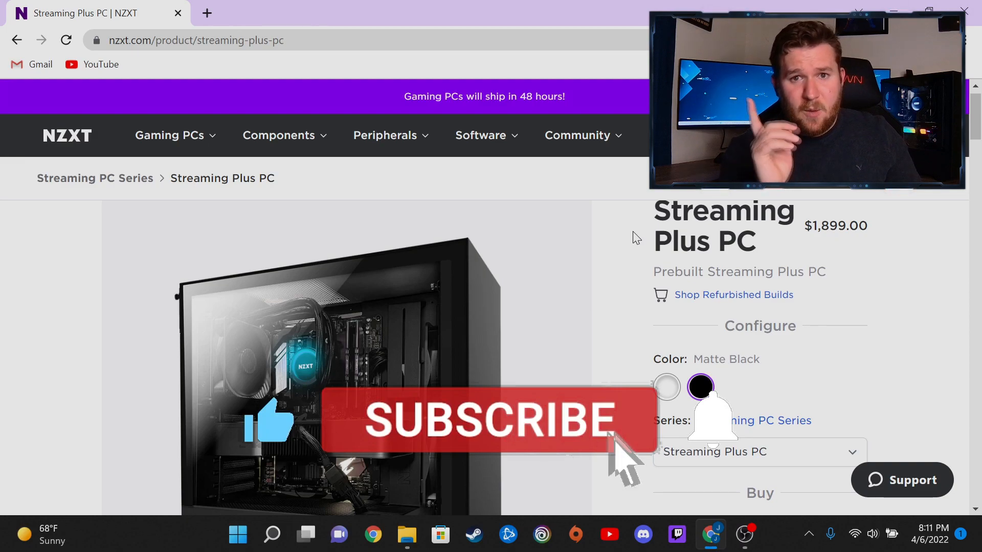